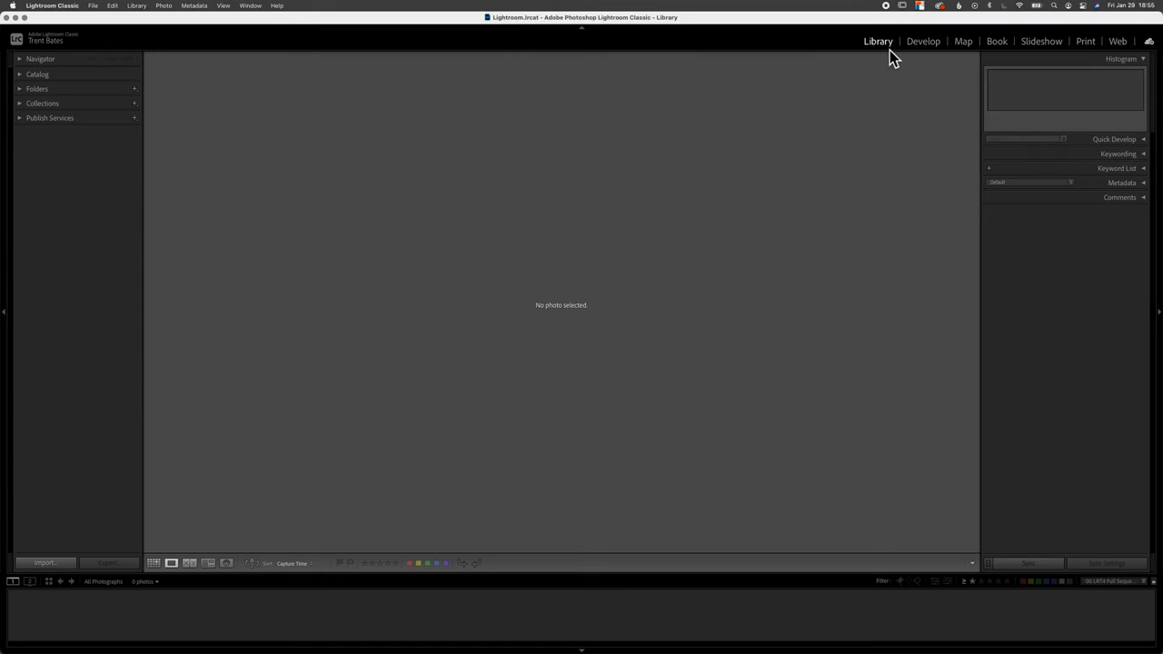
mouse_move(877, 61)
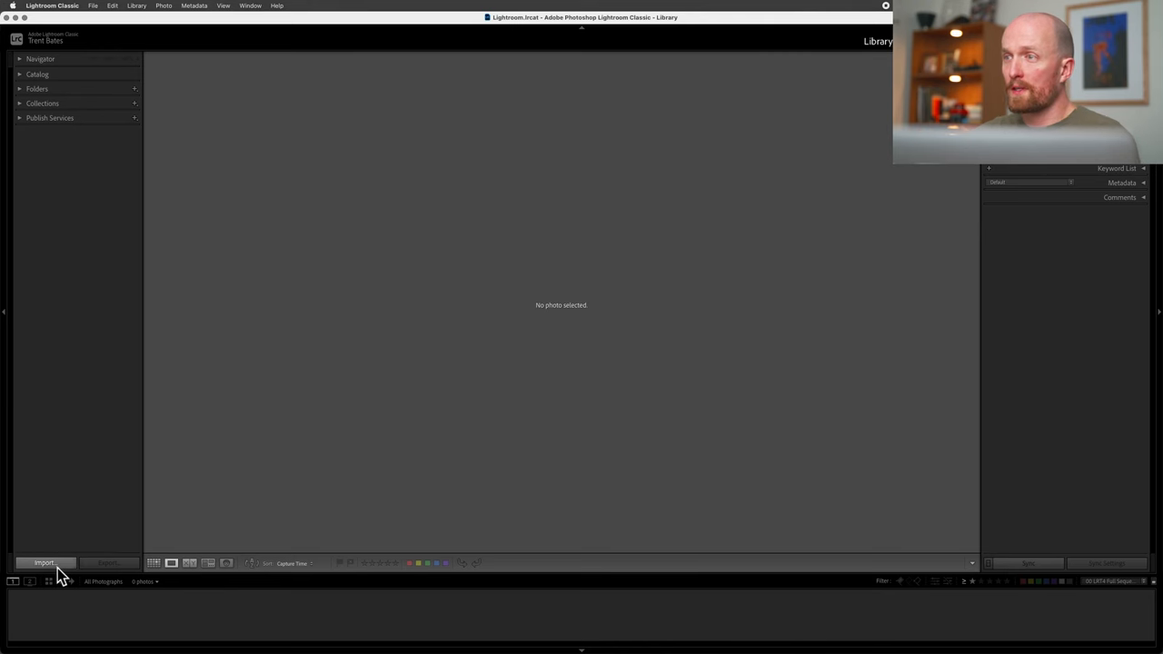
- Open the Import dialog with Copy as the import mode
click(43, 563)
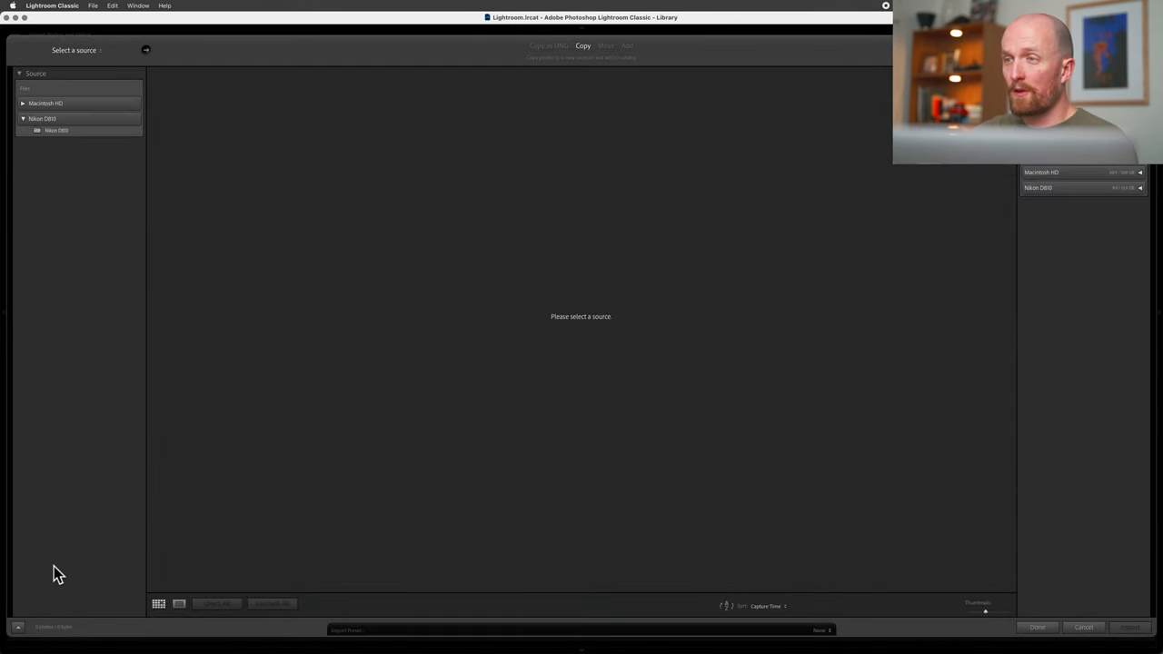
mouse_move(87, 272)
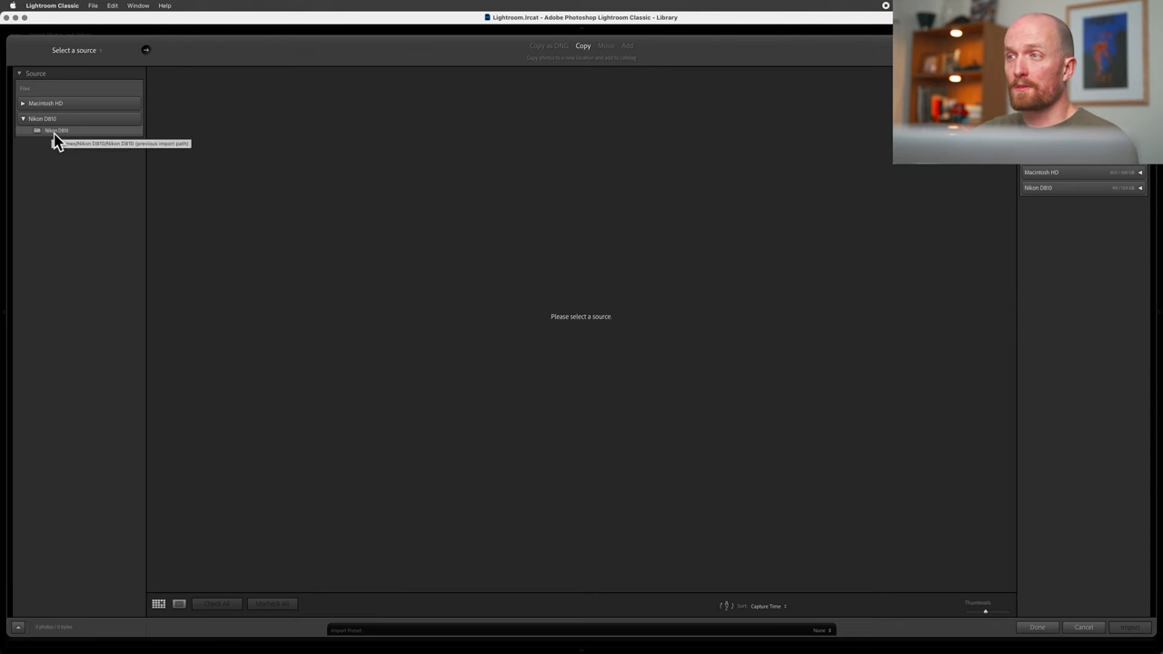
mouse_move(44, 171)
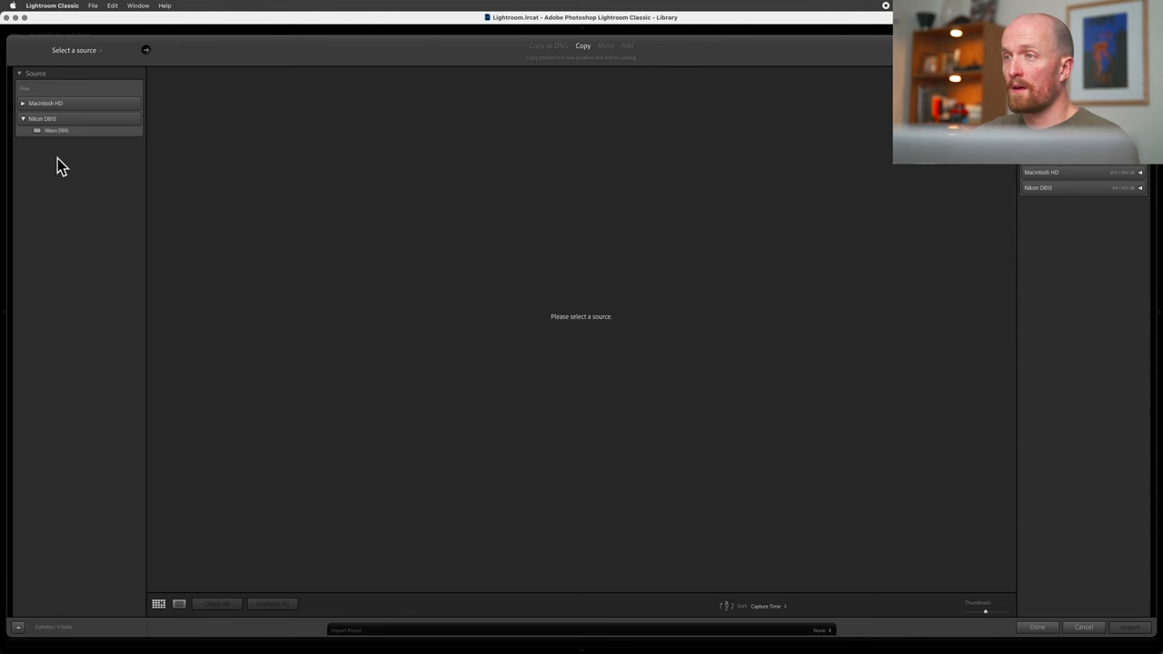
mouse_move(162, 33)
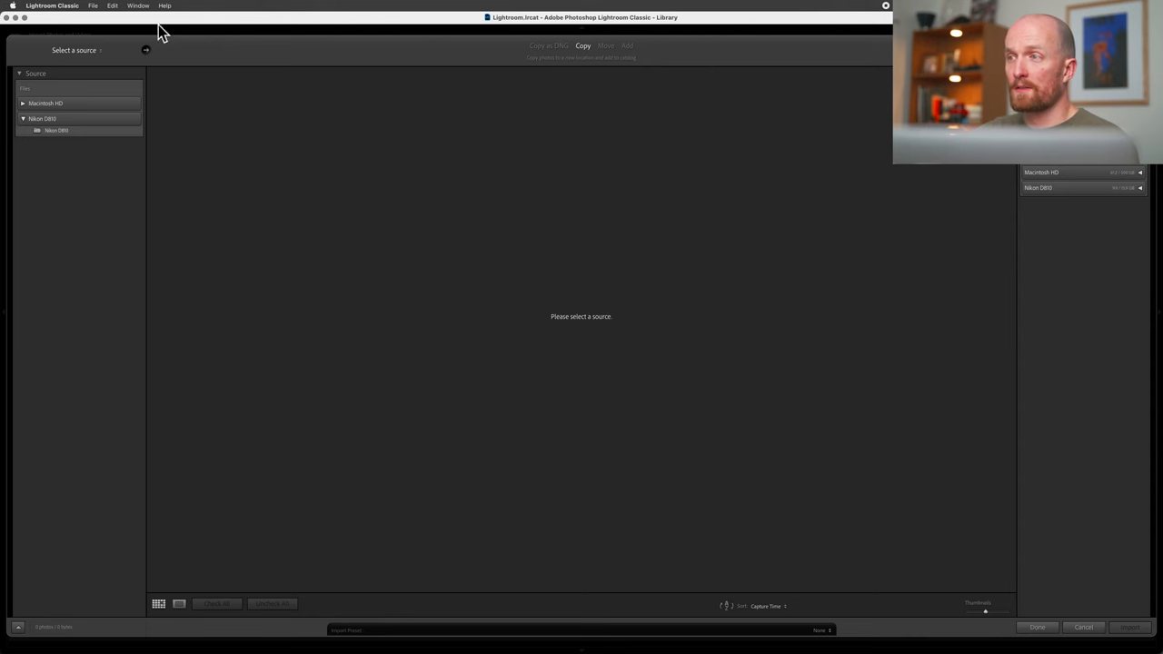
mouse_move(134, 203)
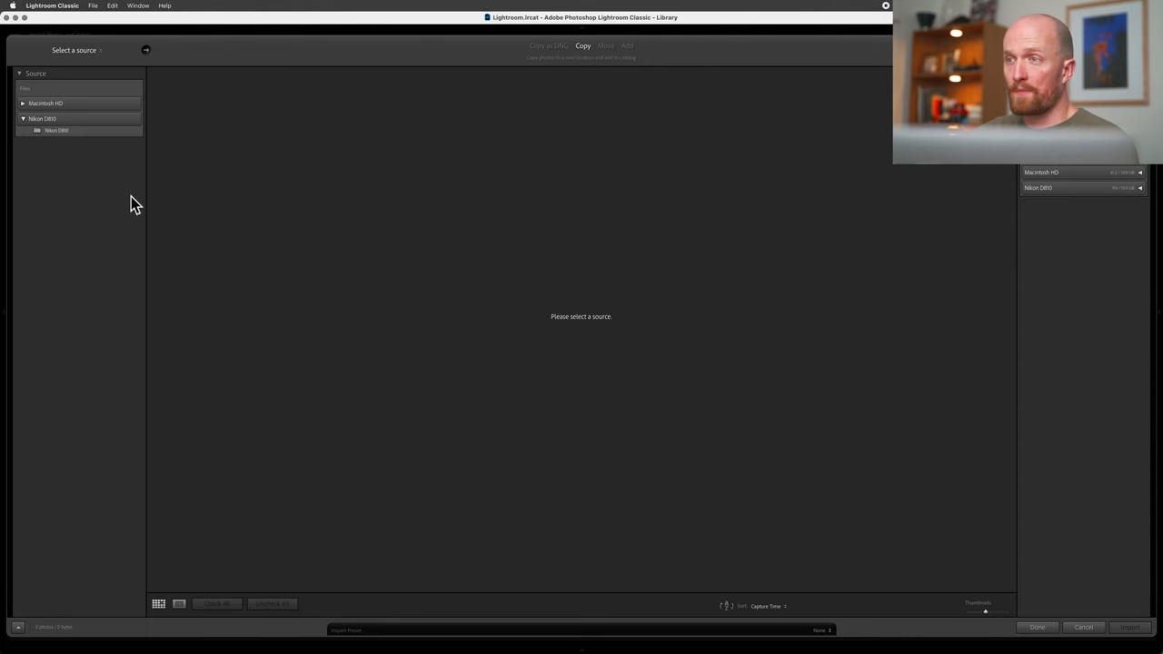
mouse_move(320, 140)
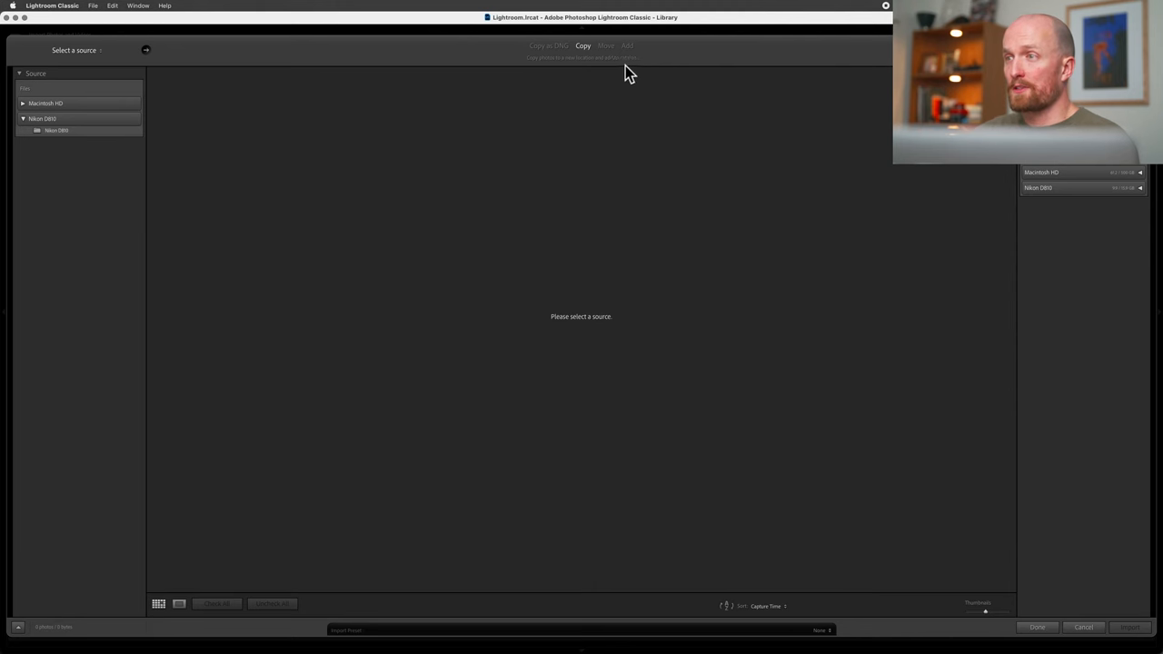
mouse_move(342, 370)
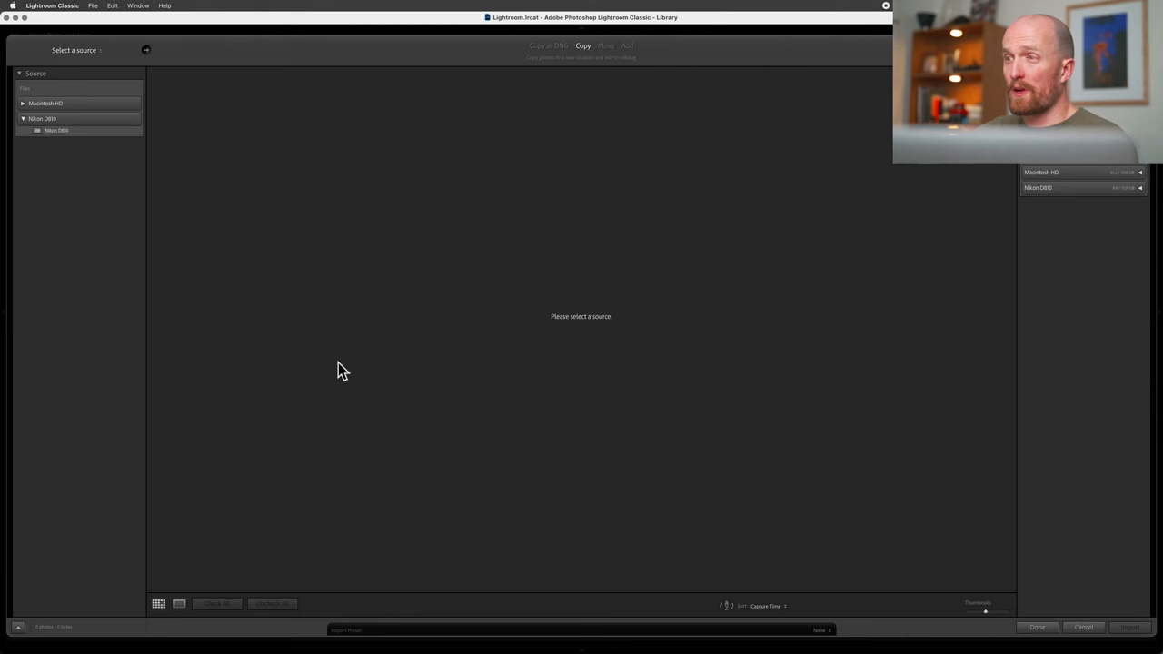
mouse_move(638, 260)
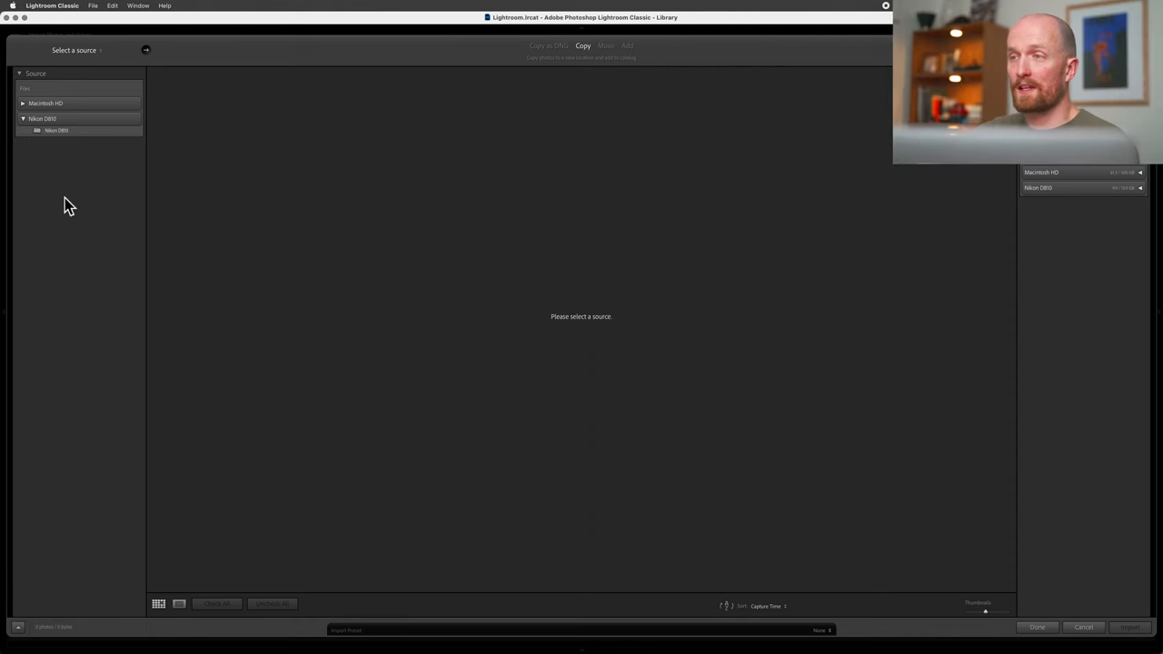
mouse_move(84, 166)
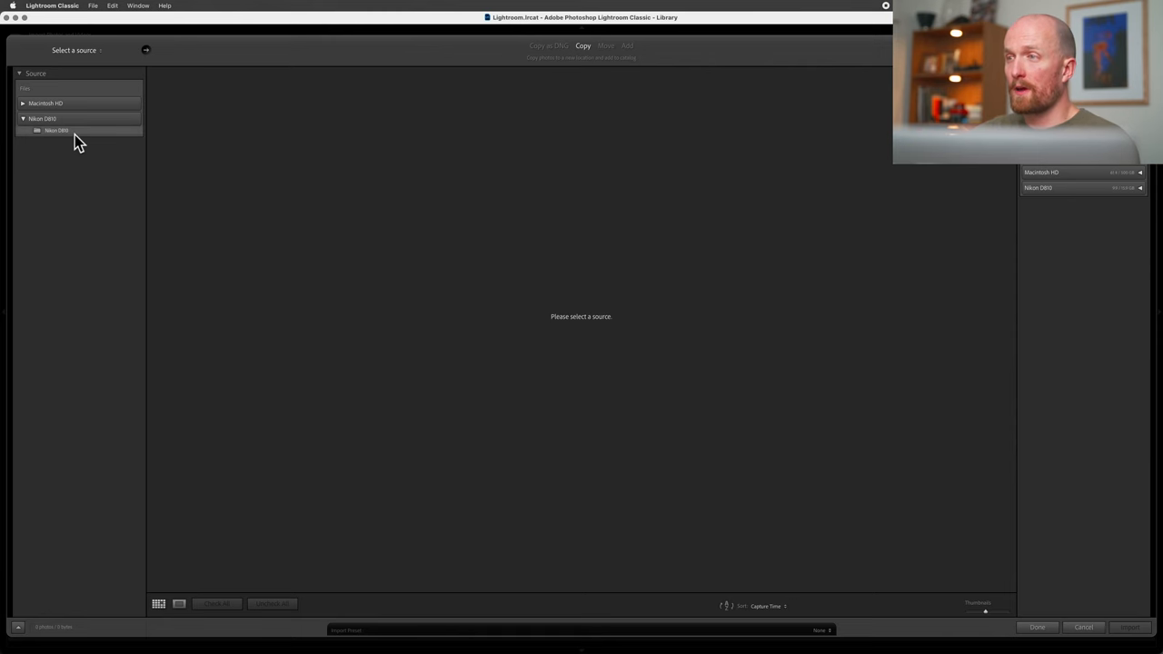
- Choose the Nikon D810 card as the source and include its subfolders
click(55, 130)
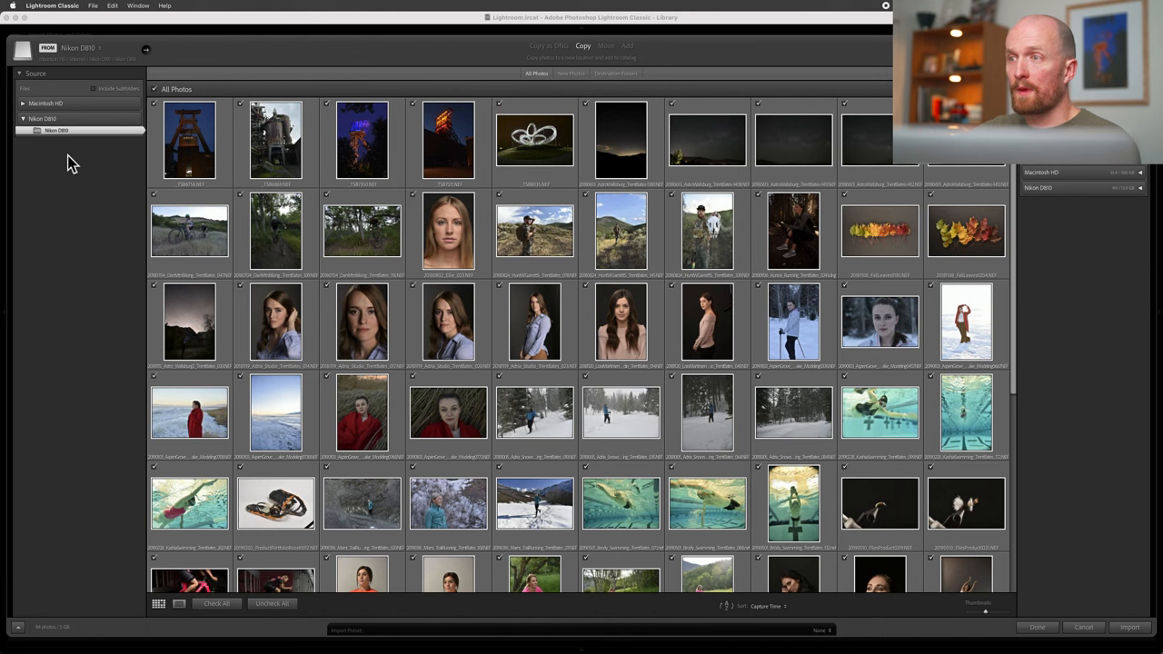
mouse_move(146, 159)
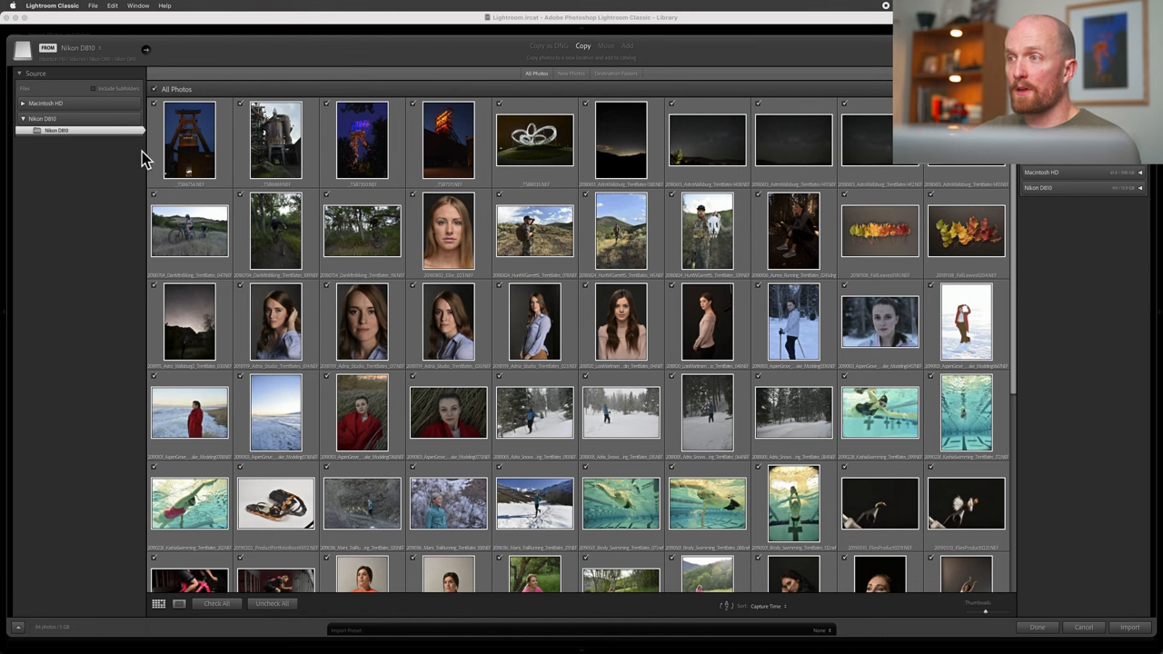
mouse_move(736, 436)
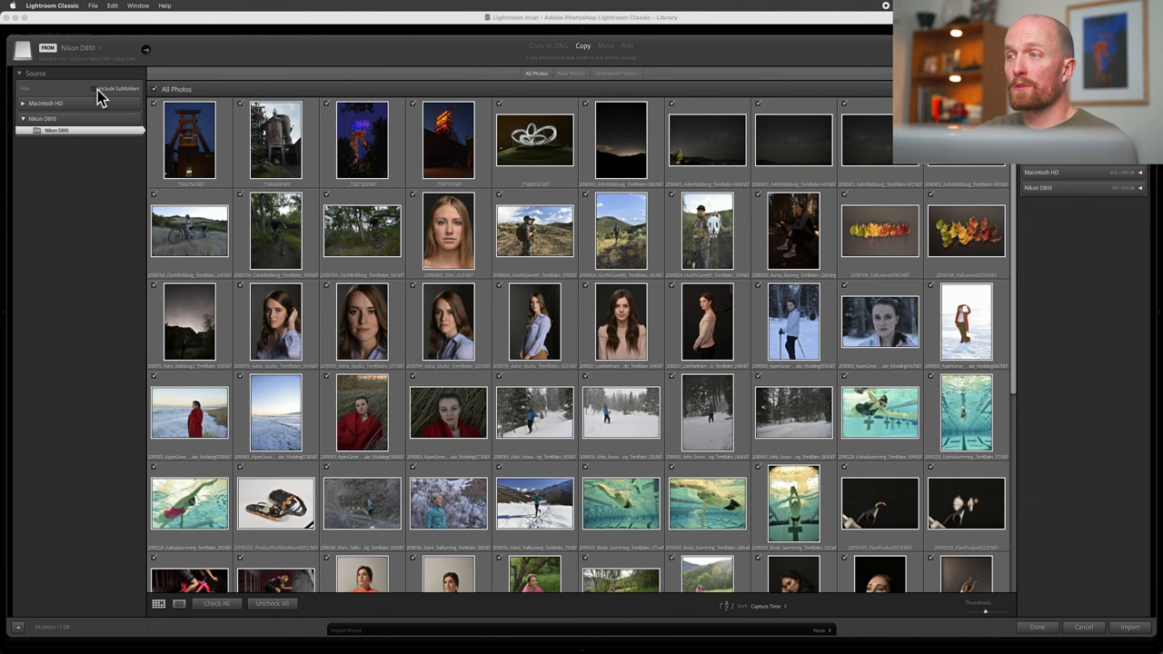
click(93, 89)
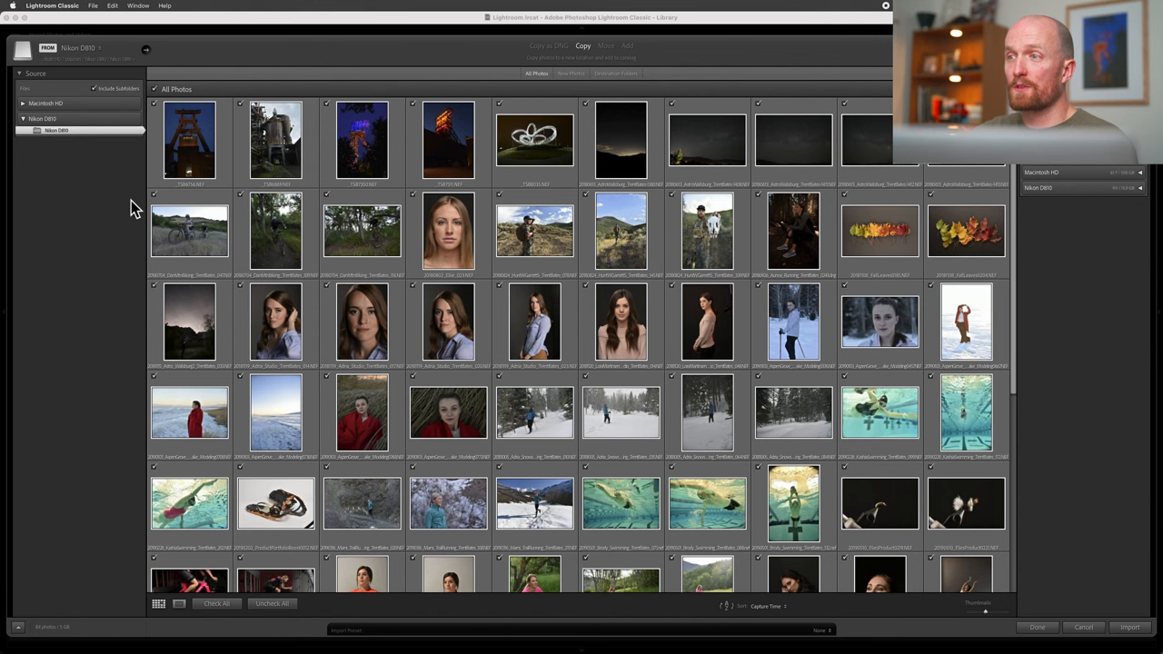
mouse_move(132, 202)
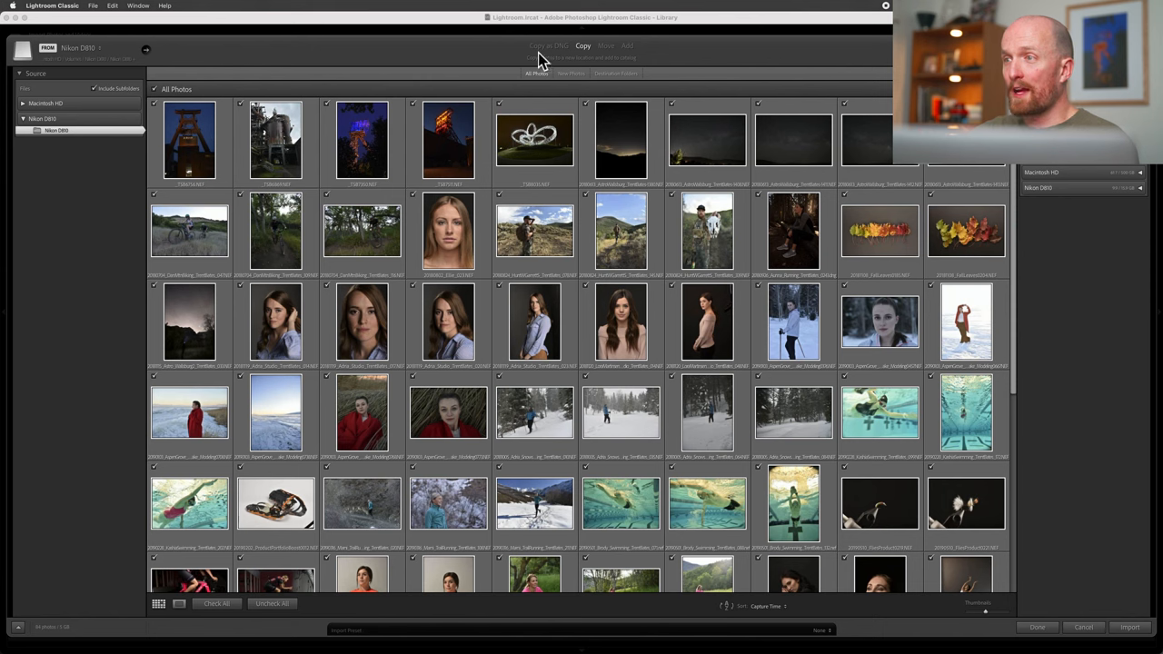
mouse_move(407, 307)
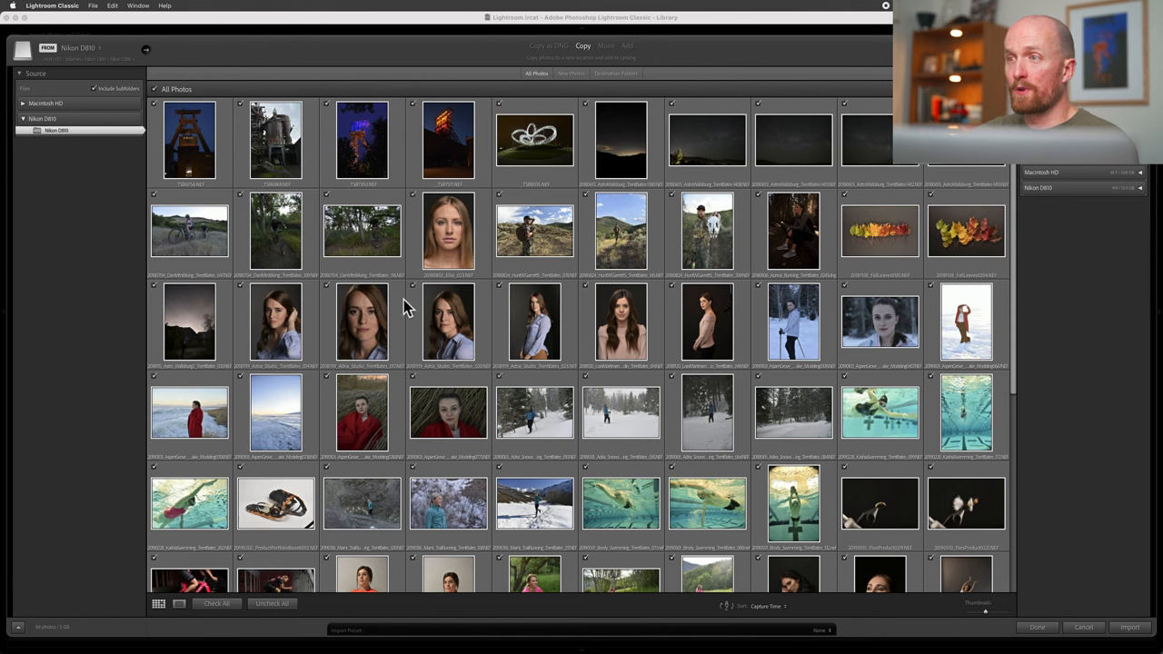
mouse_move(668, 65)
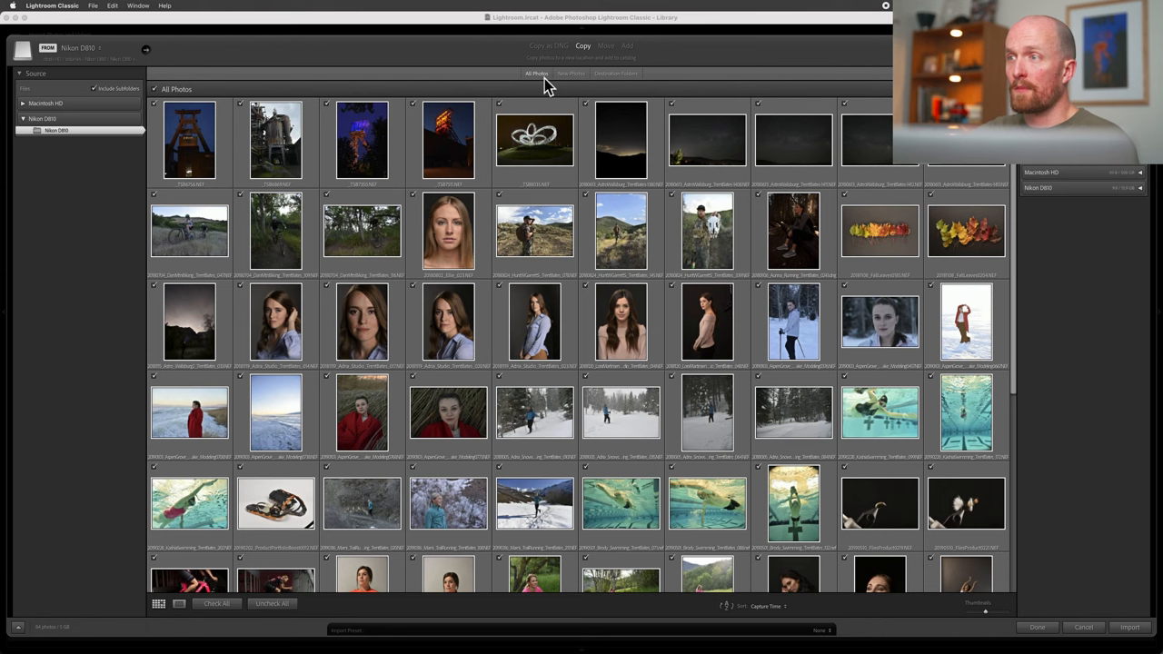
click(570, 72)
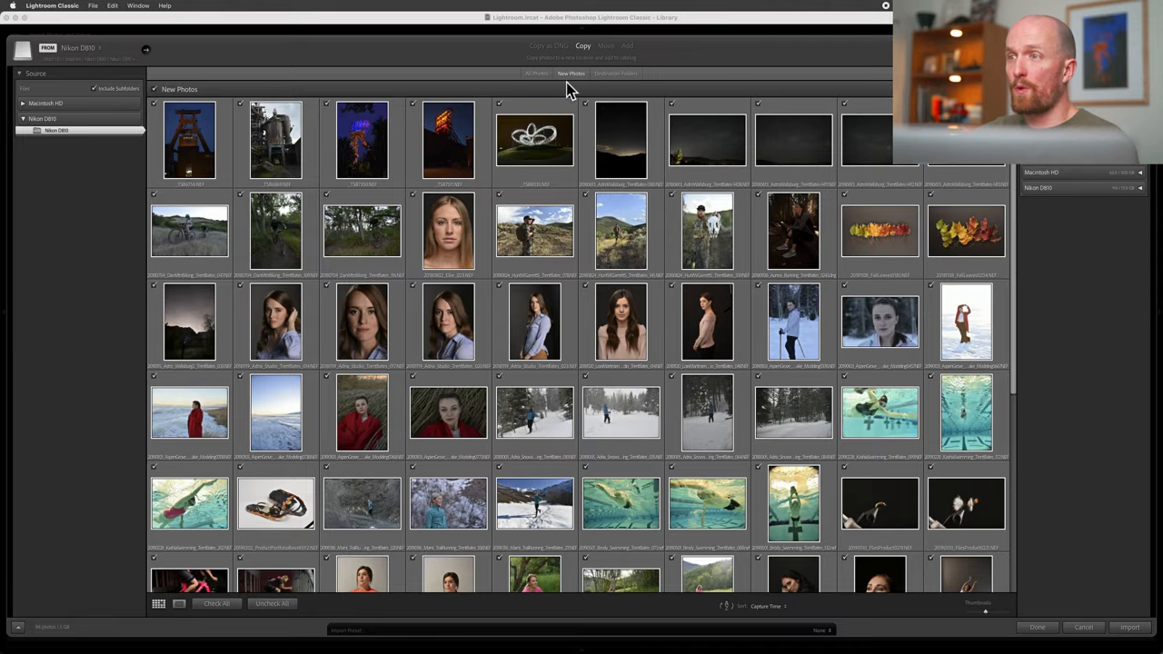
mouse_move(559, 91)
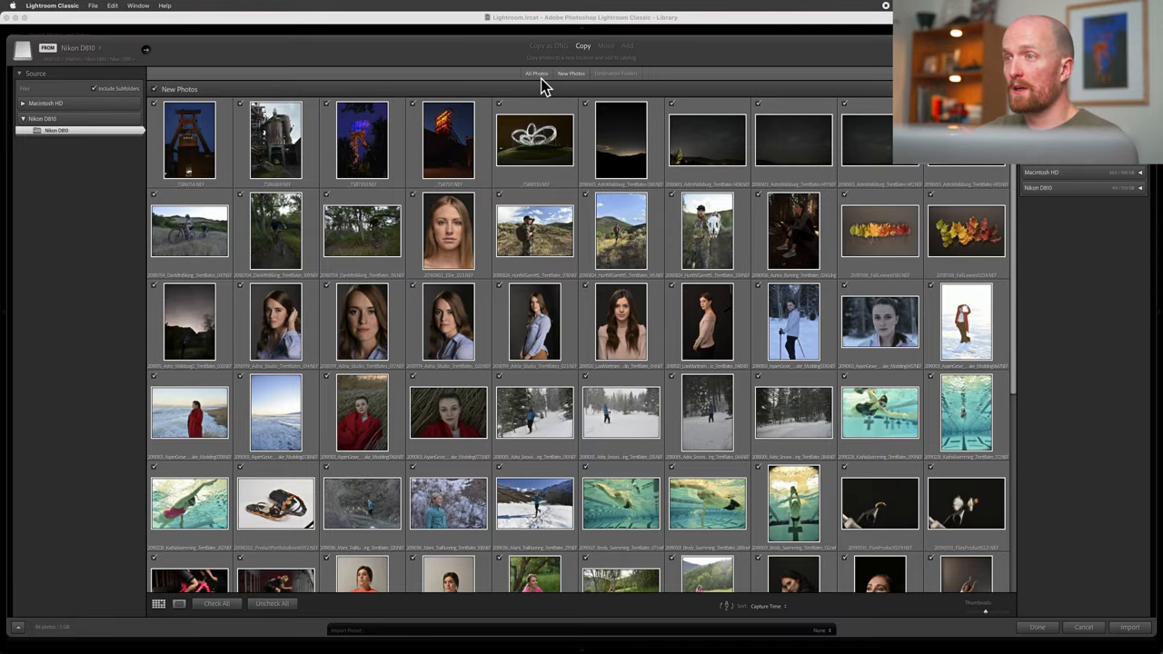
click(537, 74)
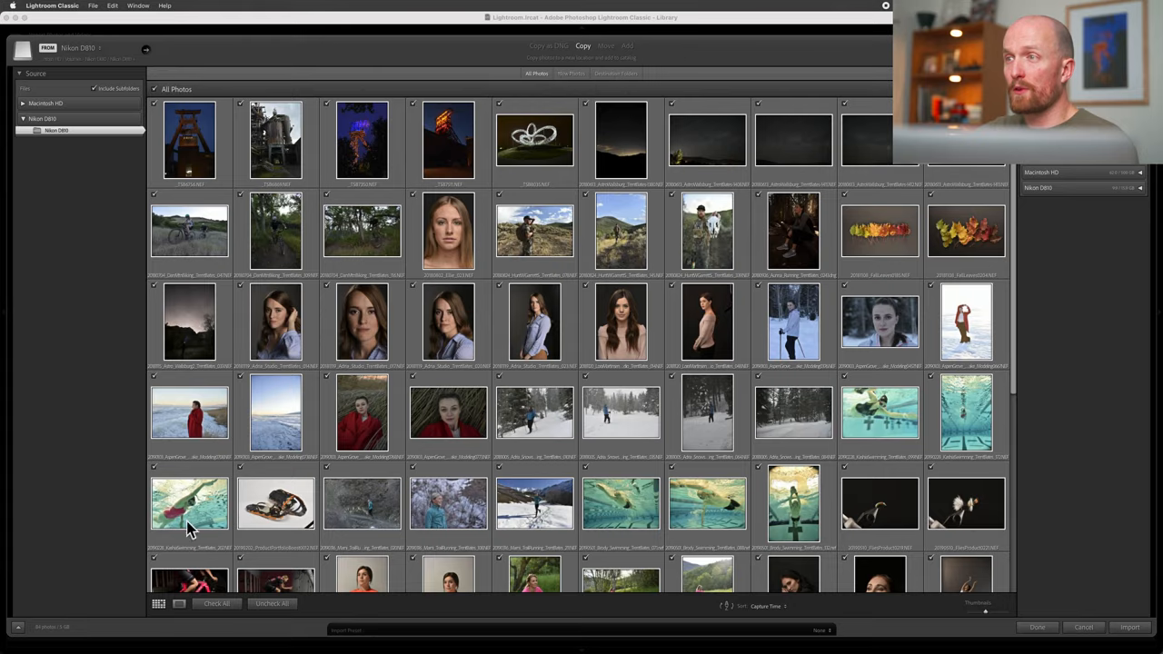
mouse_move(161, 616)
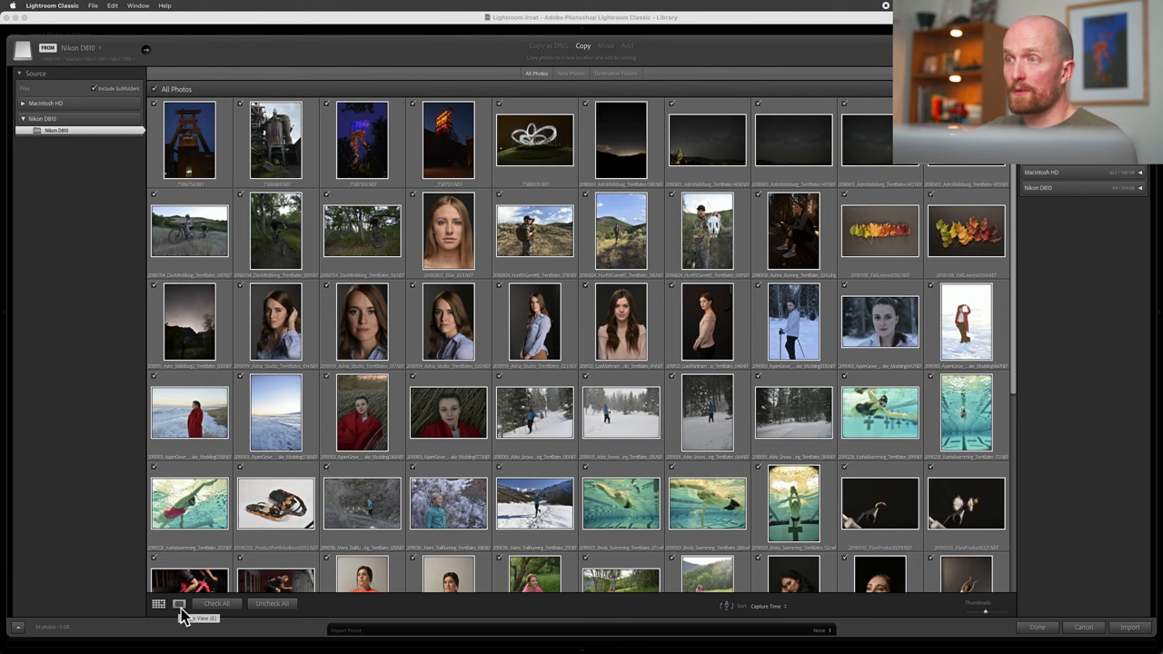
click(179, 606)
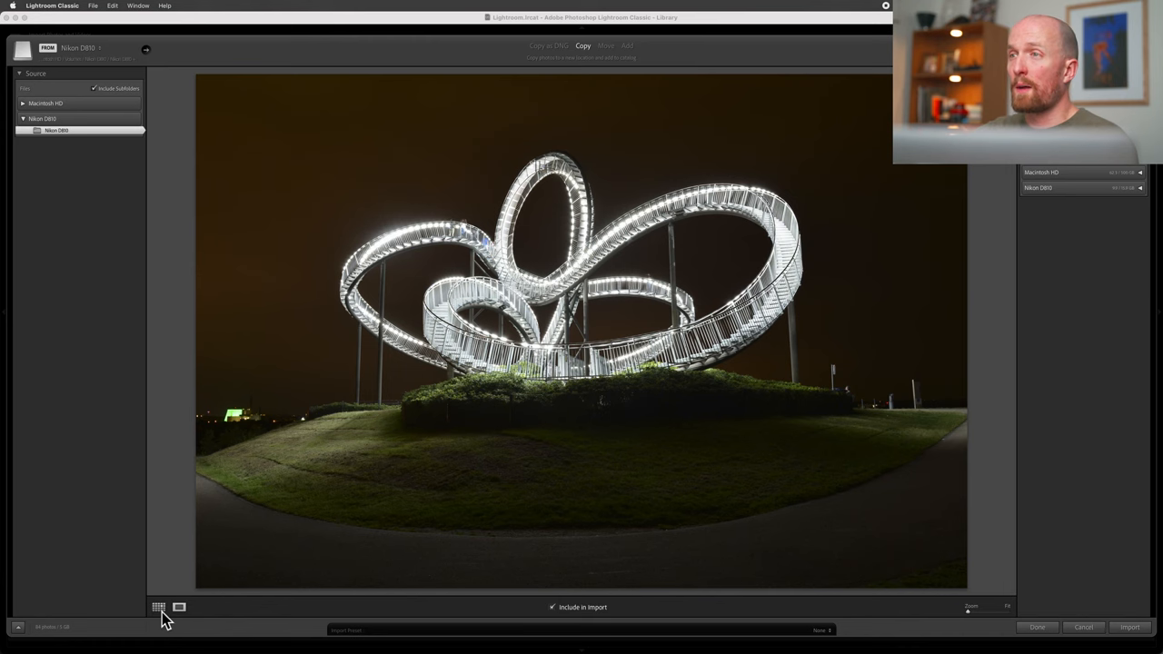
click(159, 607)
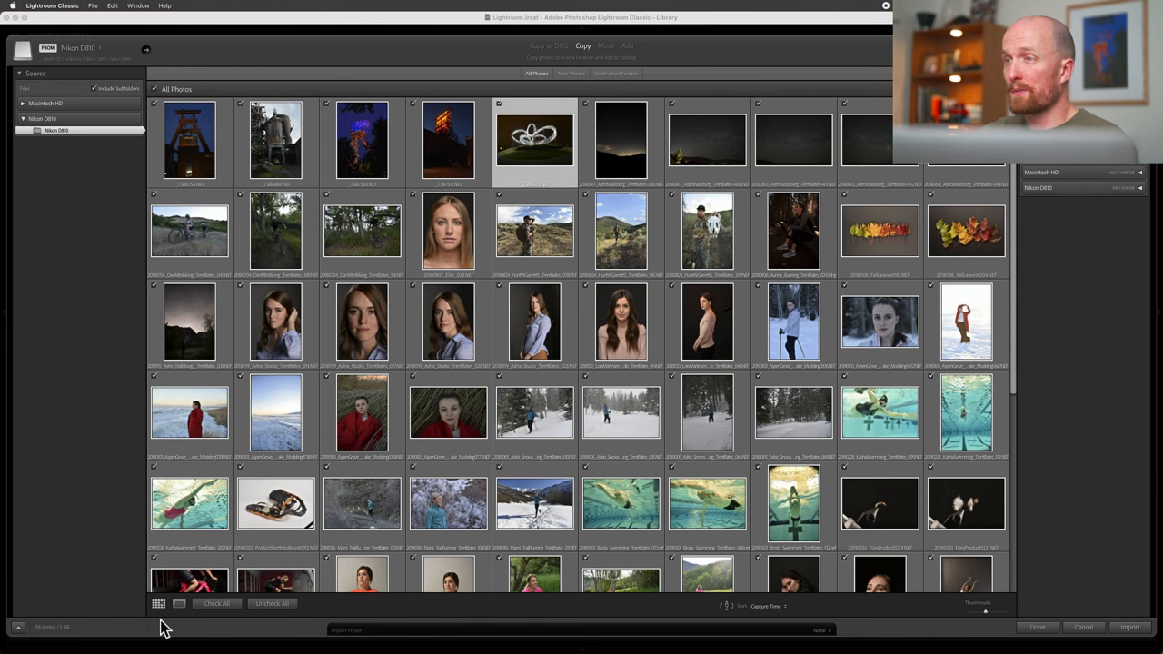
mouse_move(197, 627)
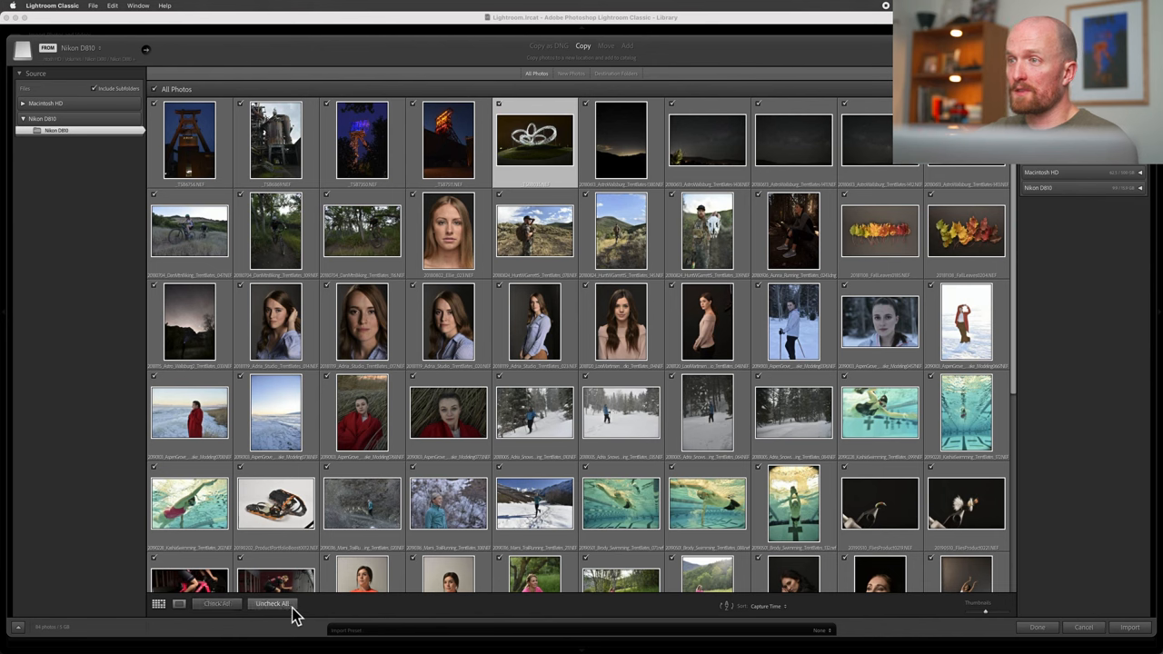
mouse_move(275, 625)
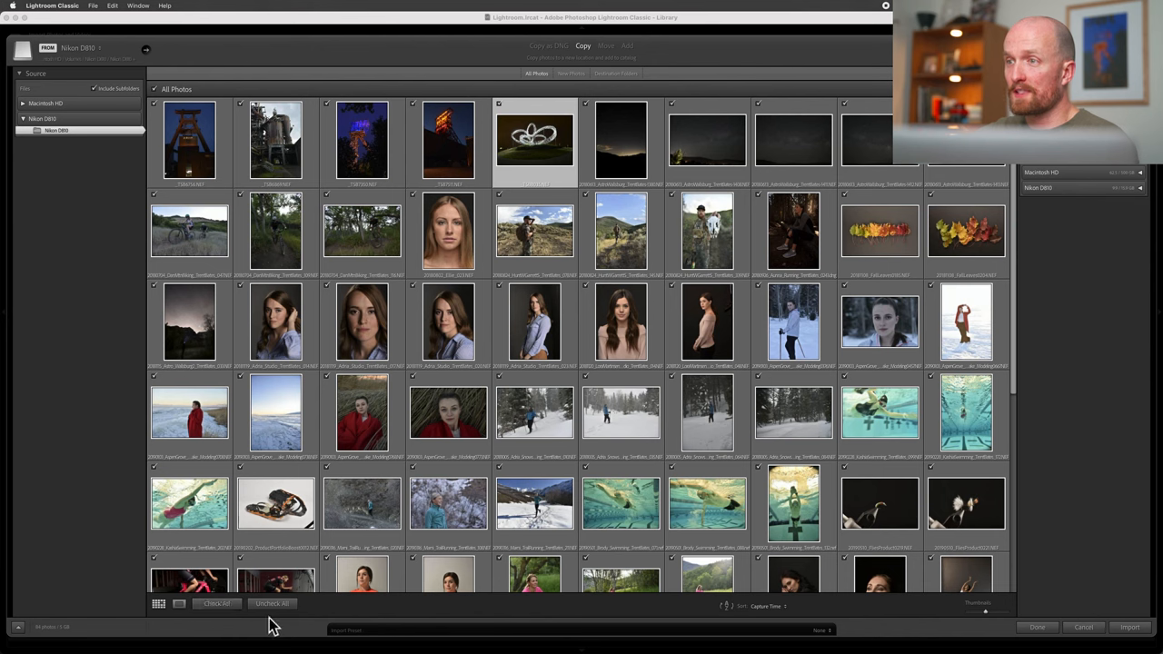
mouse_move(254, 472)
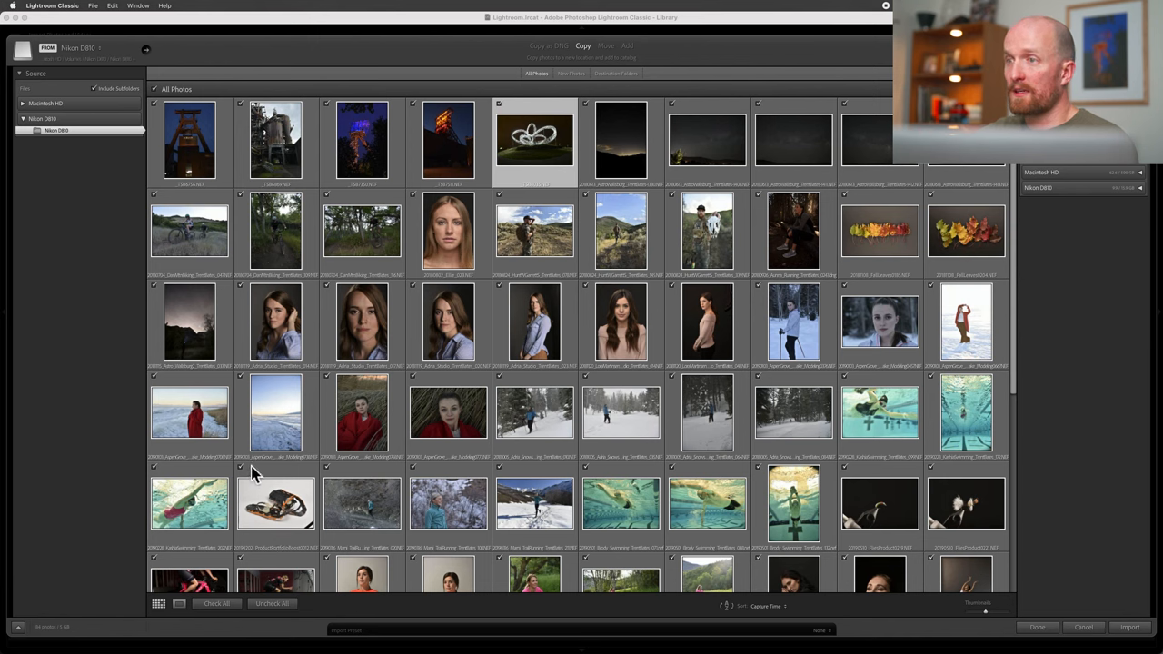
mouse_move(252, 479)
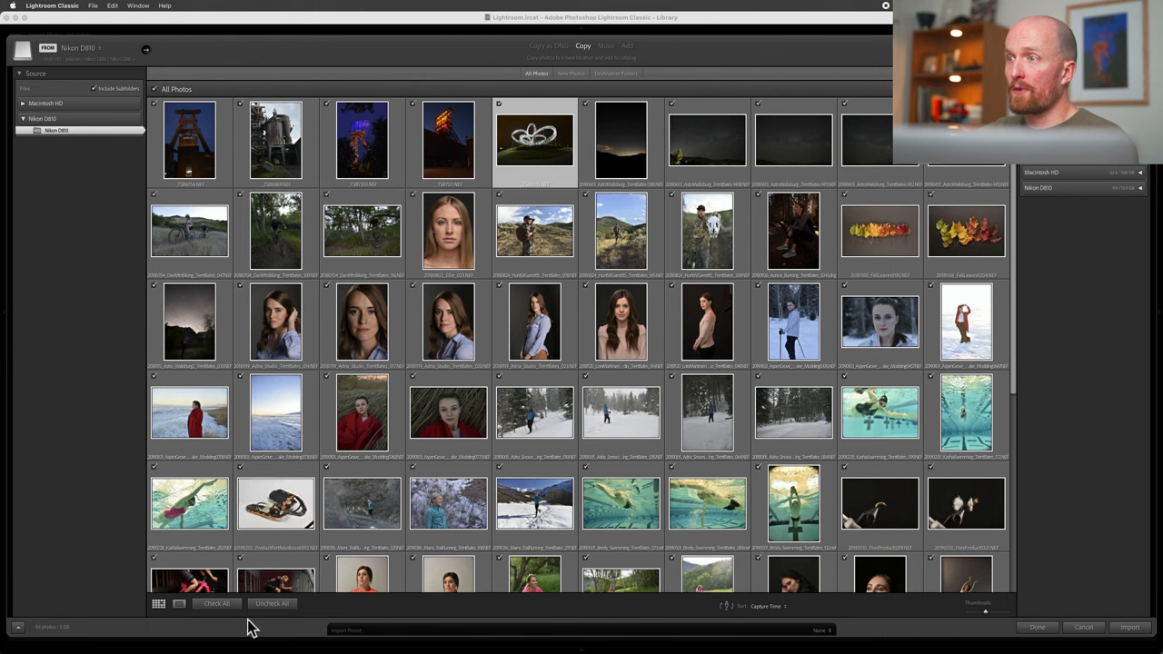
- Uncheck all photos, check a partial group, then check all photos again
click(272, 604)
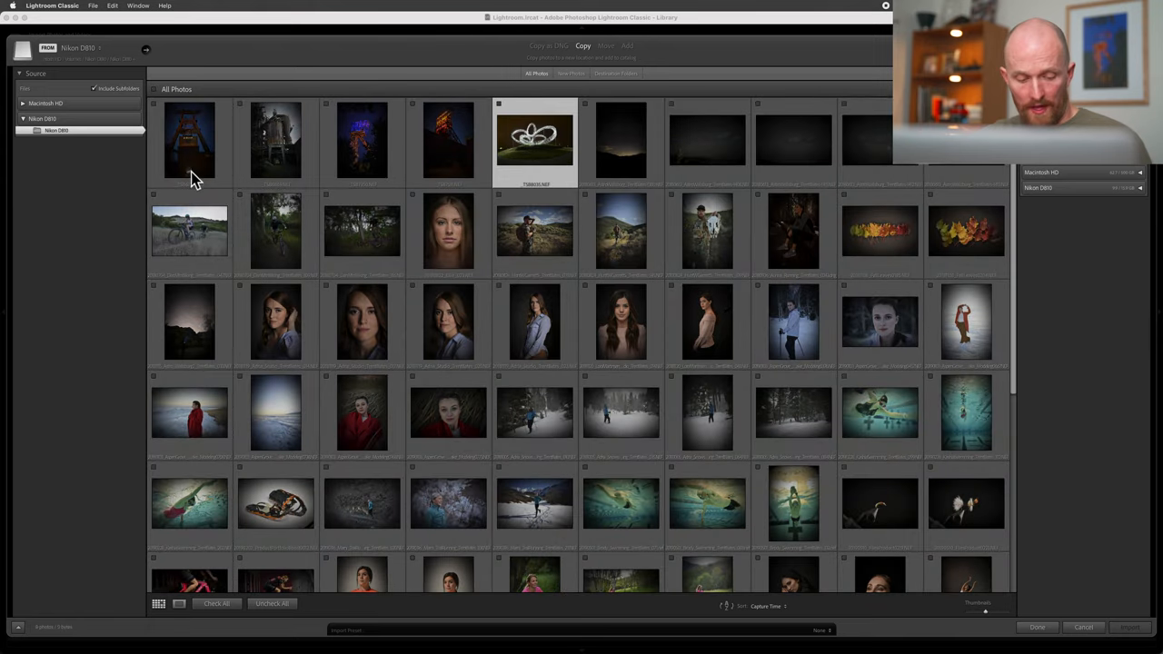
click(189, 141)
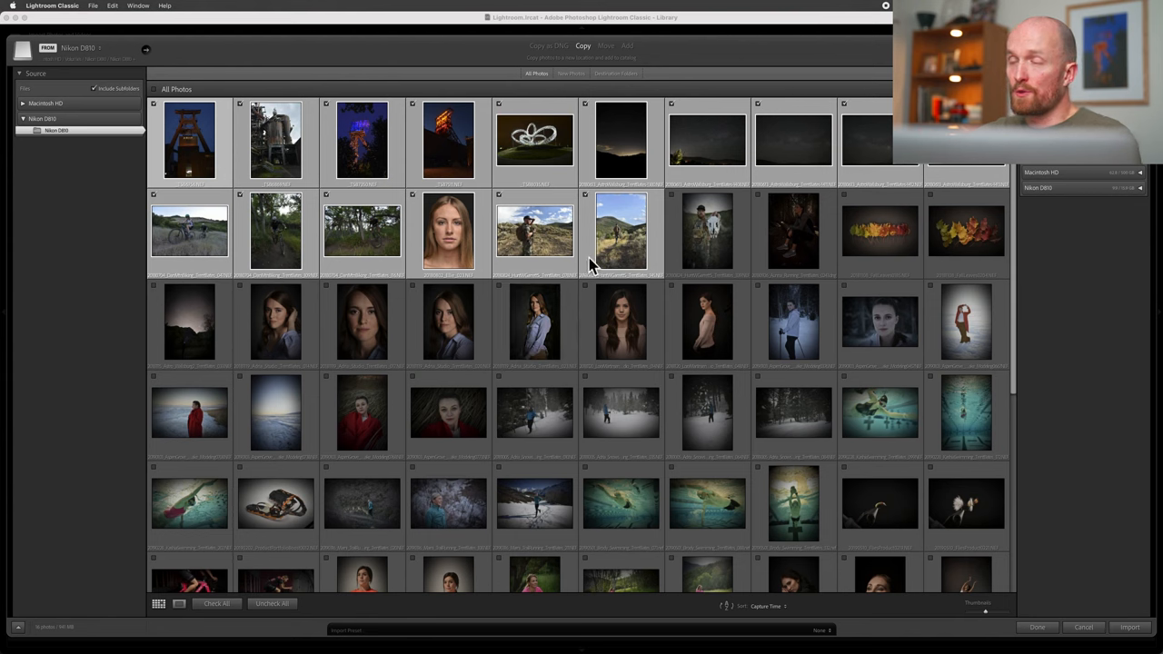
mouse_move(595, 263)
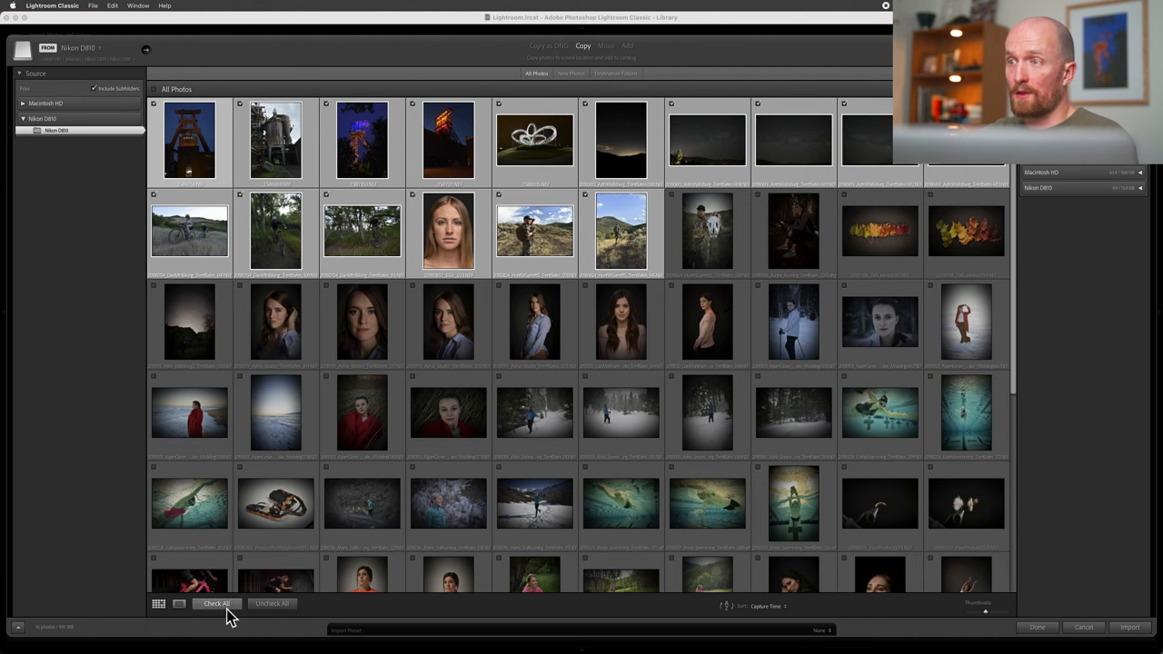
click(216, 604)
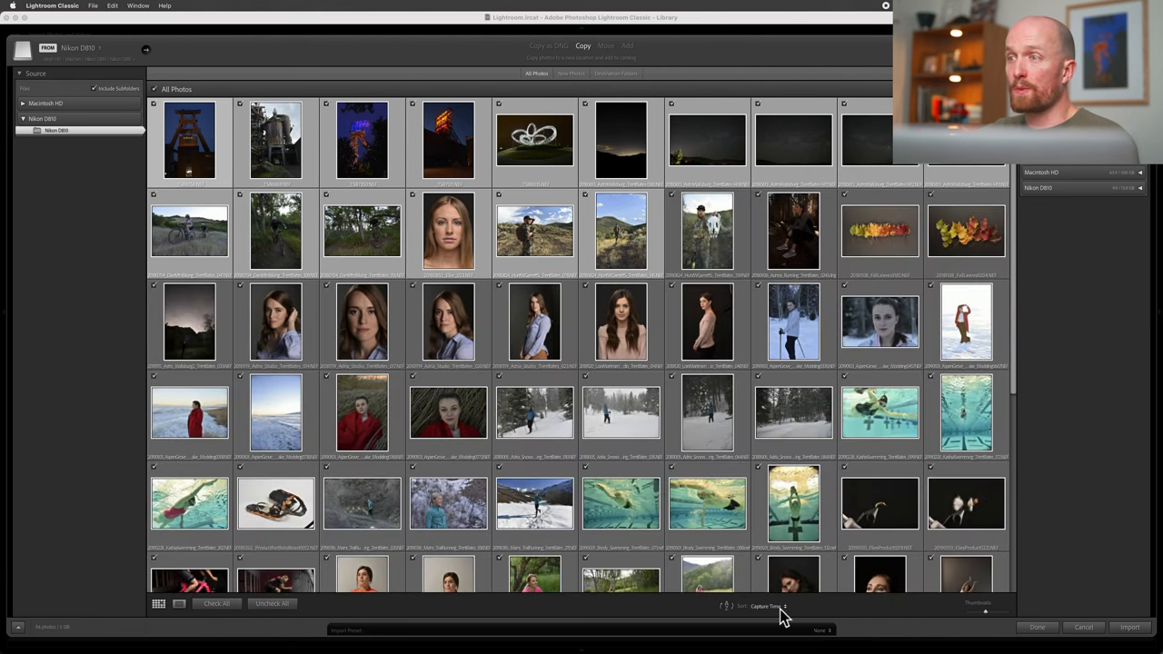
- Keep the grid sorted by Capture Time and enlarge the thumbnails
click(770, 607)
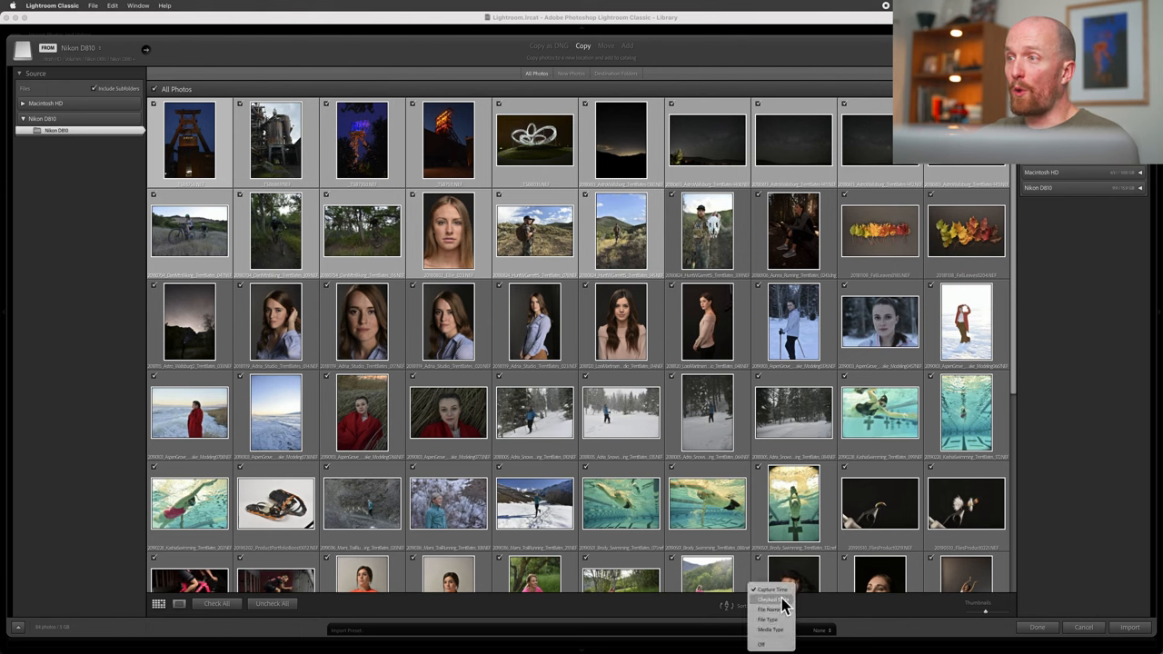
click(771, 589)
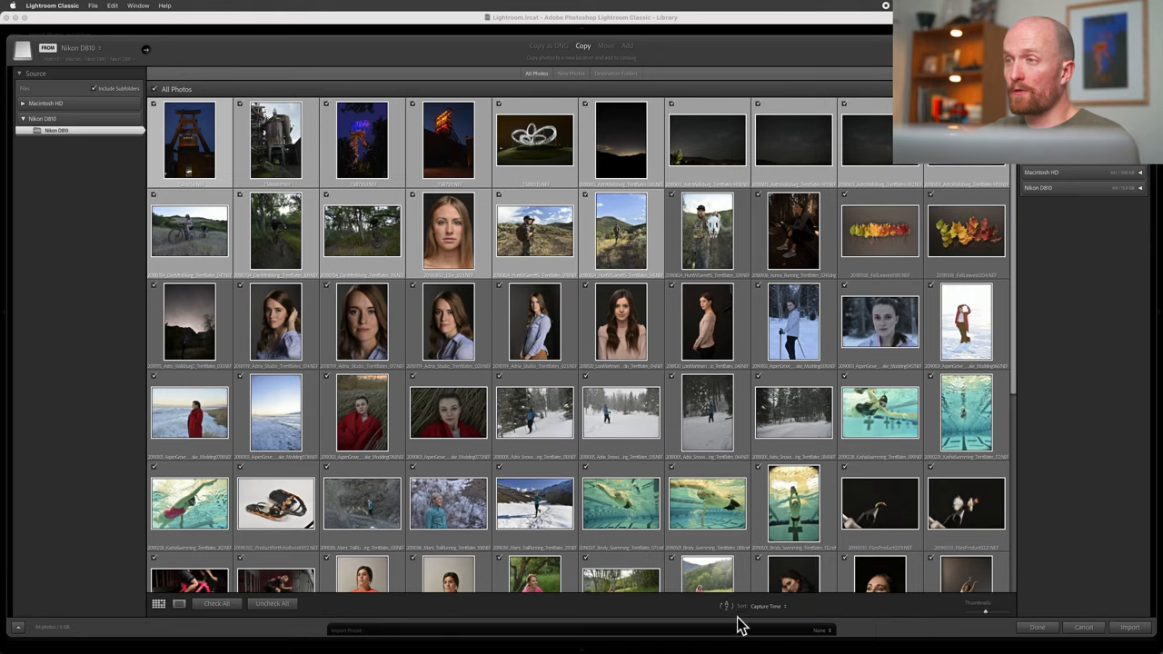
scroll(down, 3)
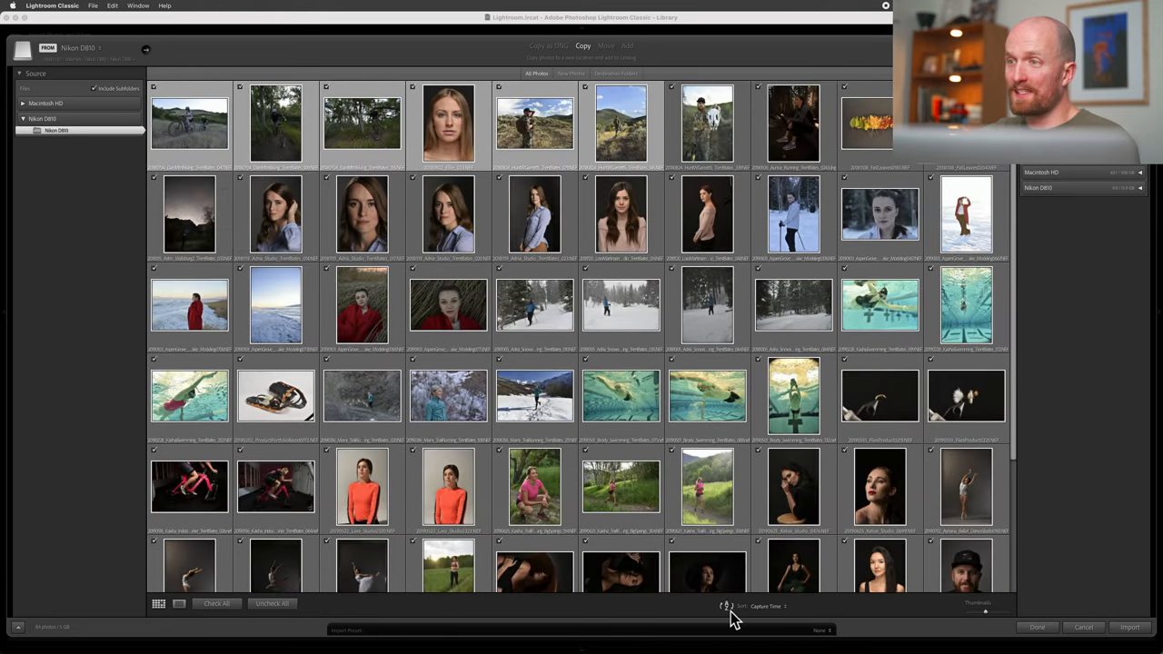
mouse_move(827, 620)
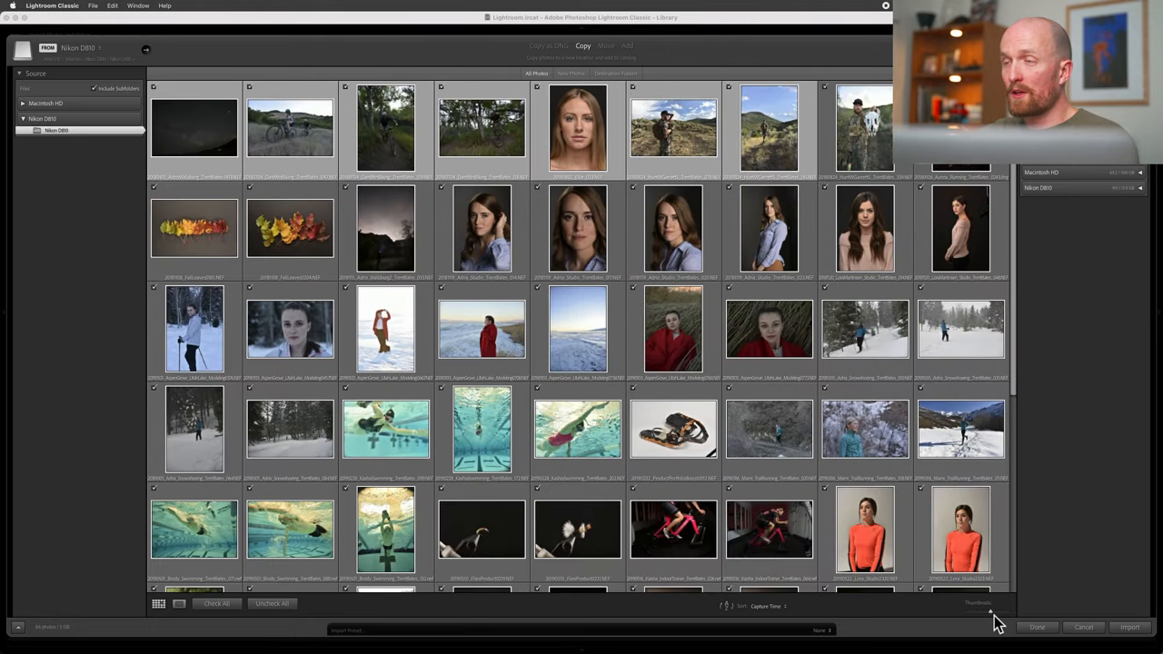
mouse_move(734, 218)
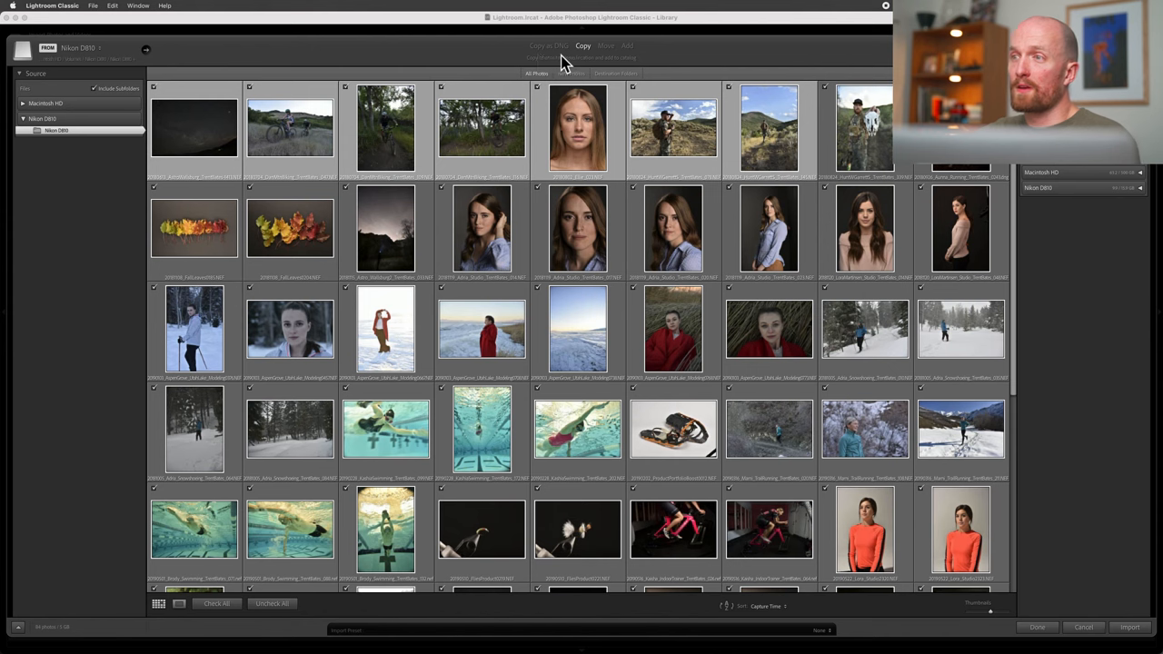
mouse_move(655, 72)
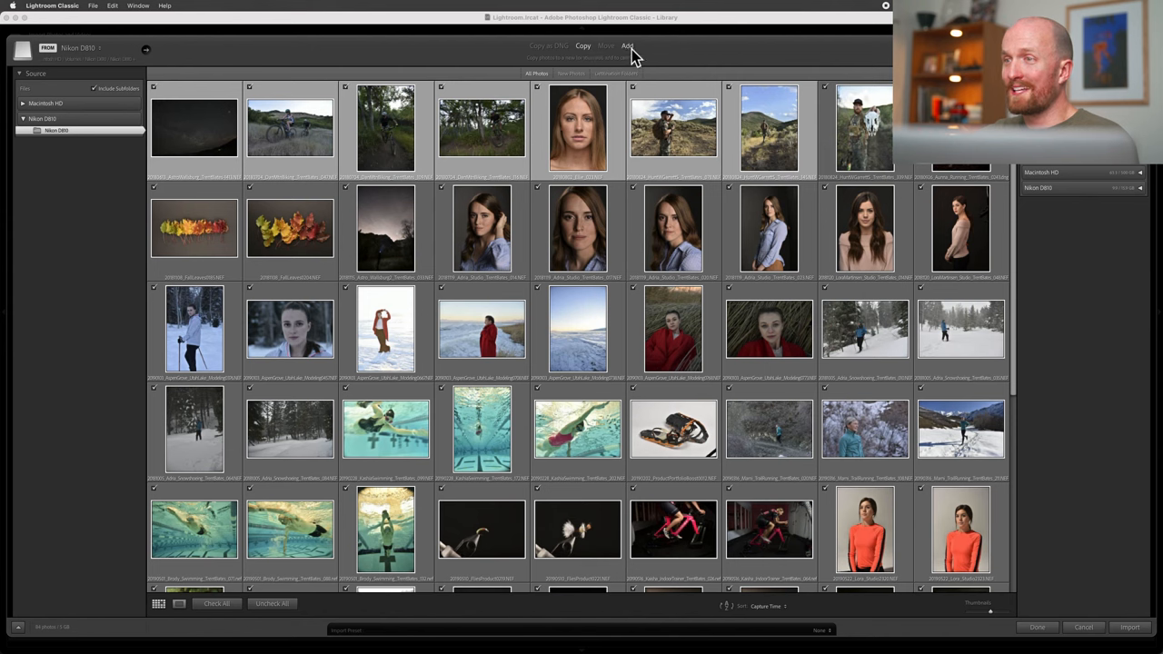
mouse_move(670, 62)
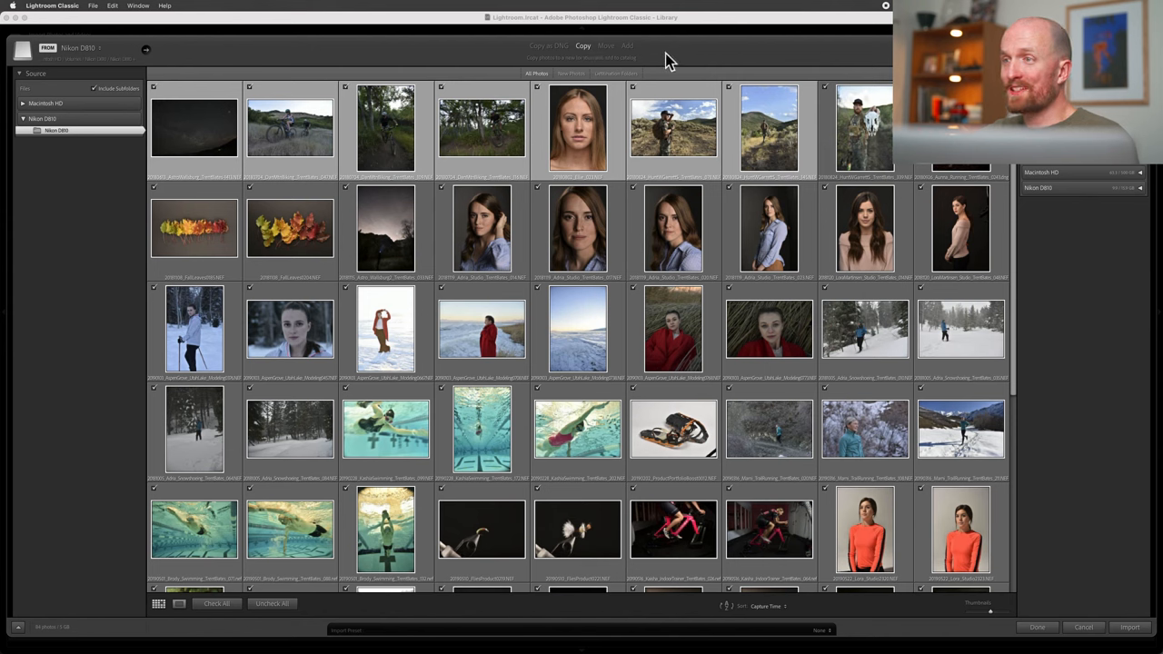
mouse_move(555, 75)
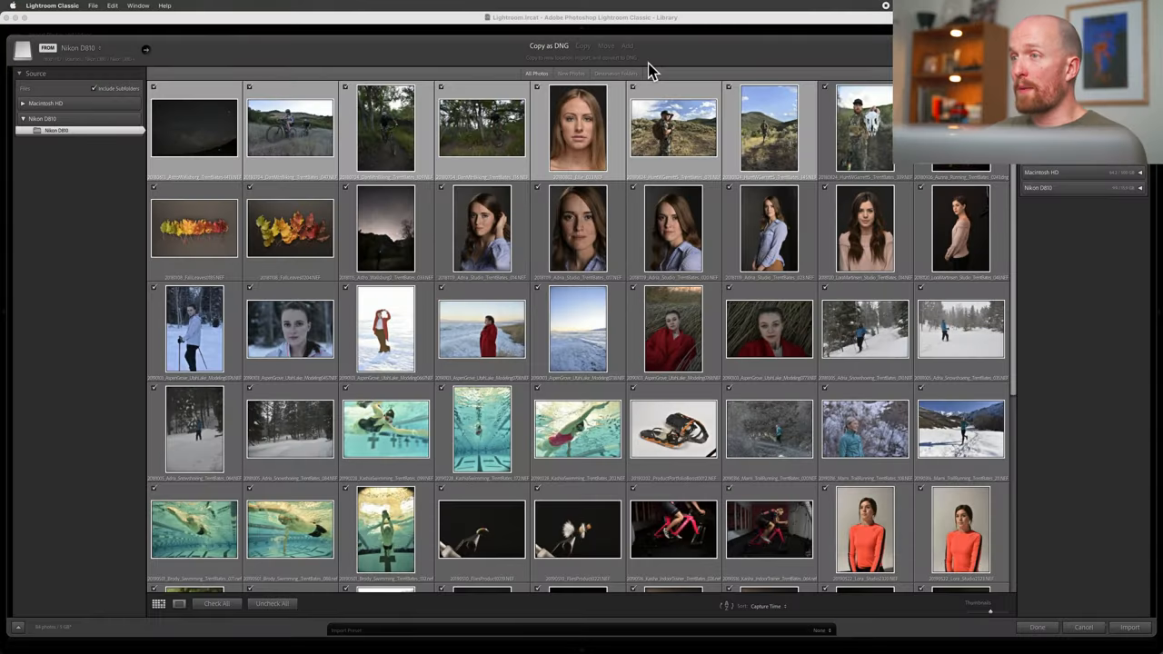
- Compare Copy and Move import modes, then settle on Add
click(583, 46)
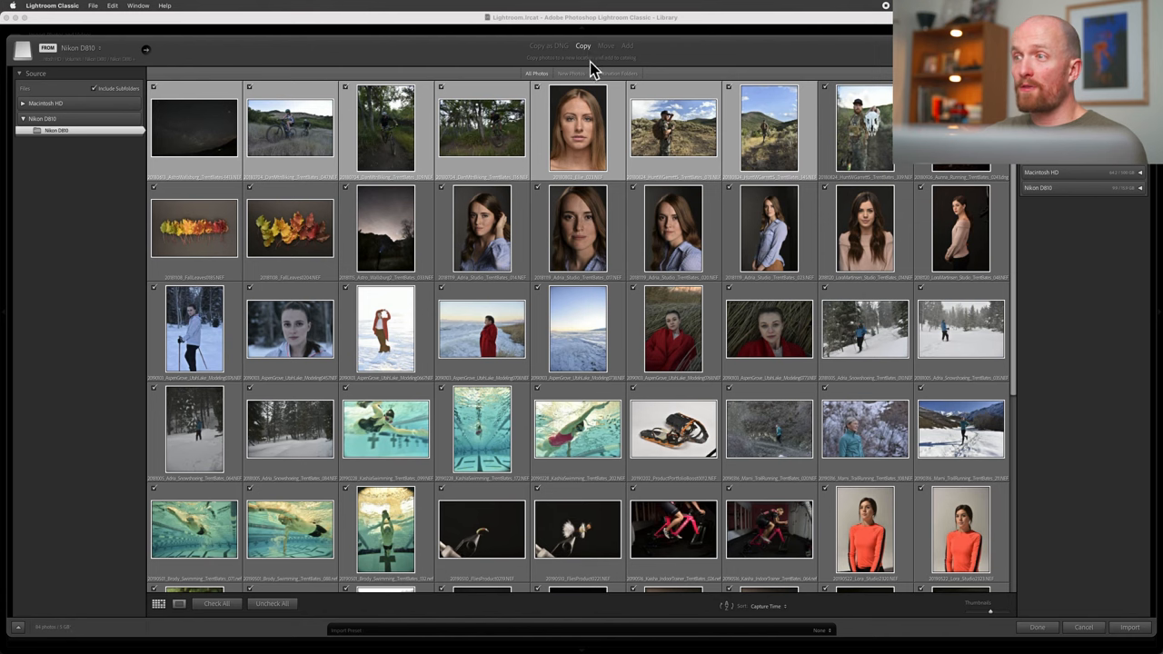
mouse_move(664, 73)
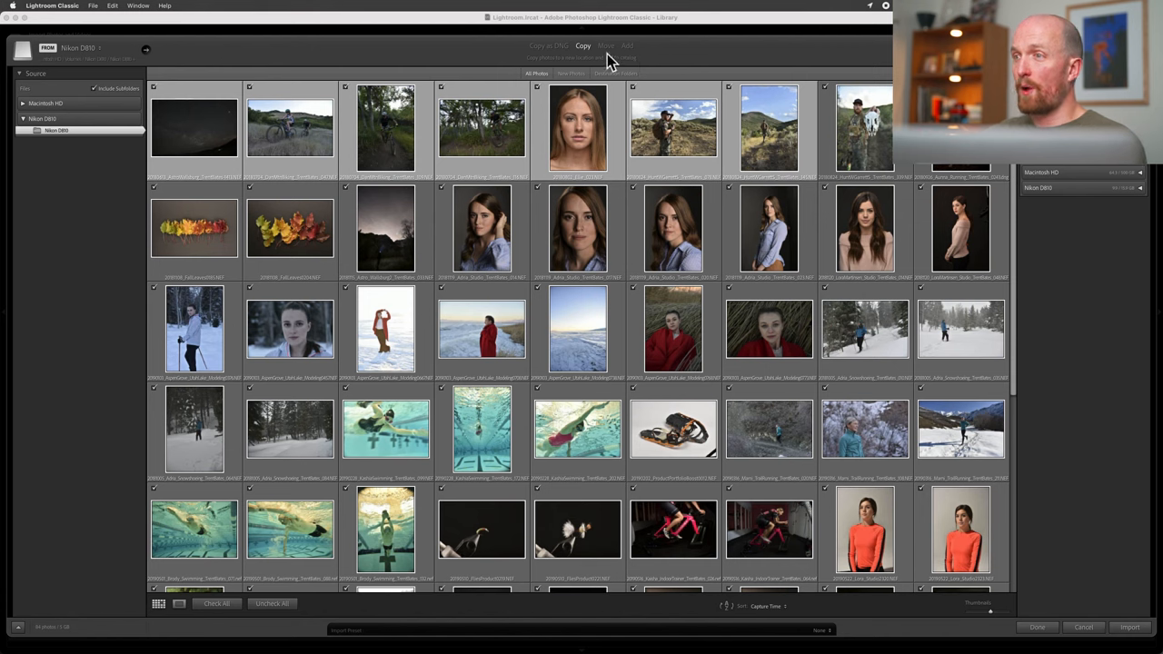
click(605, 45)
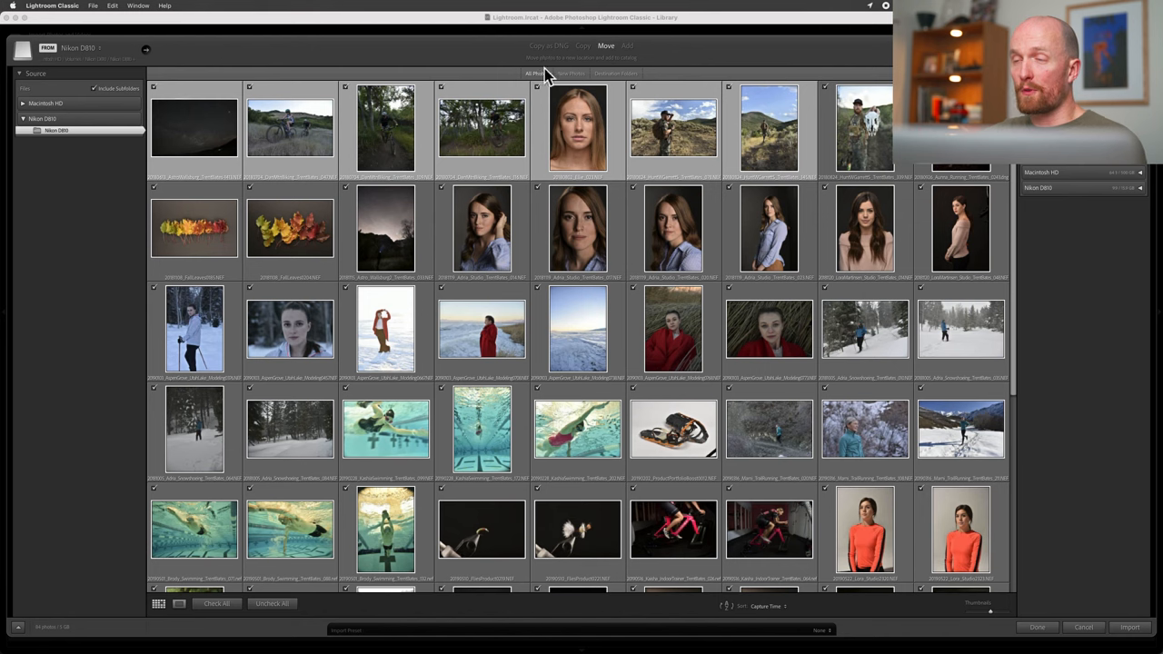
mouse_move(658, 64)
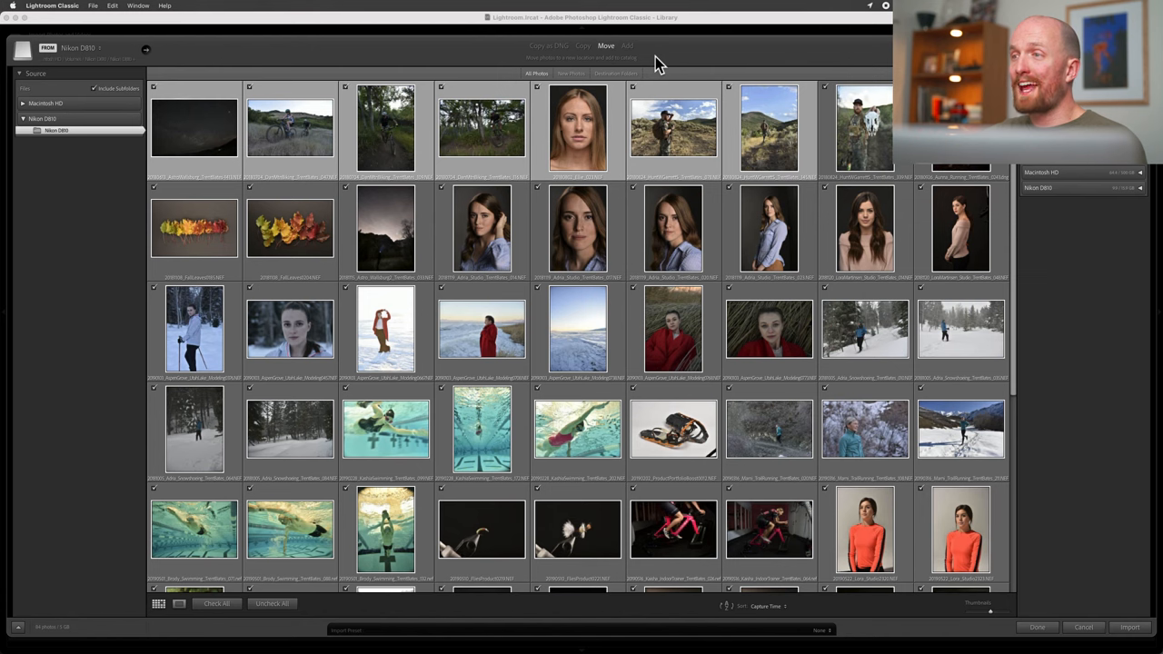
mouse_move(650, 63)
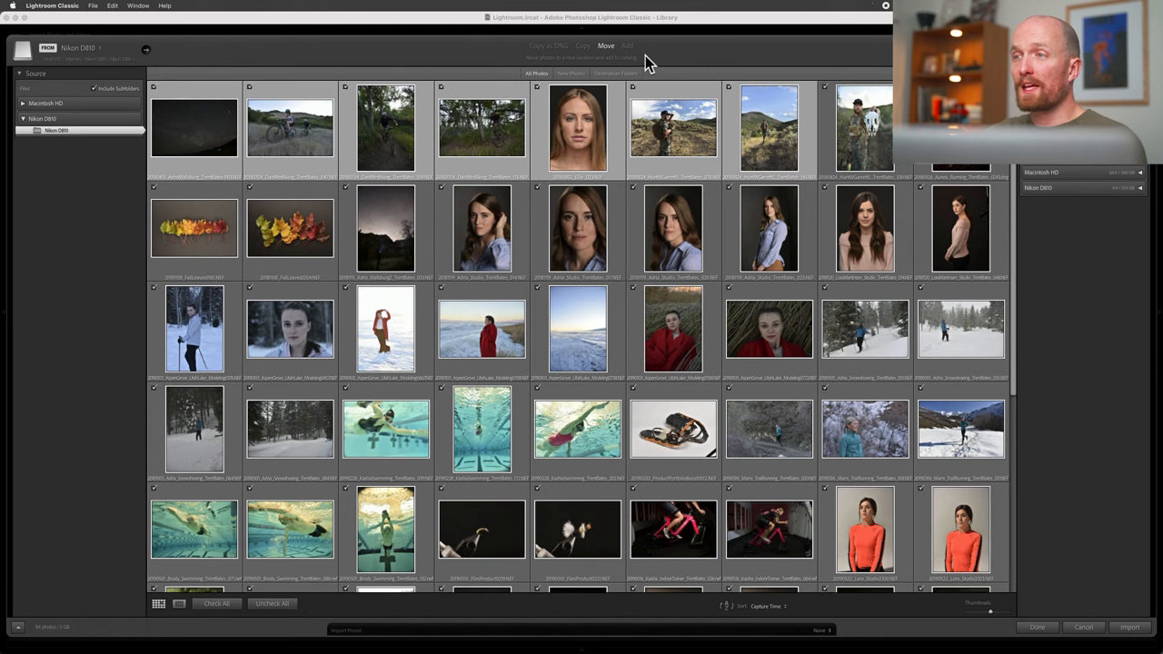
click(627, 45)
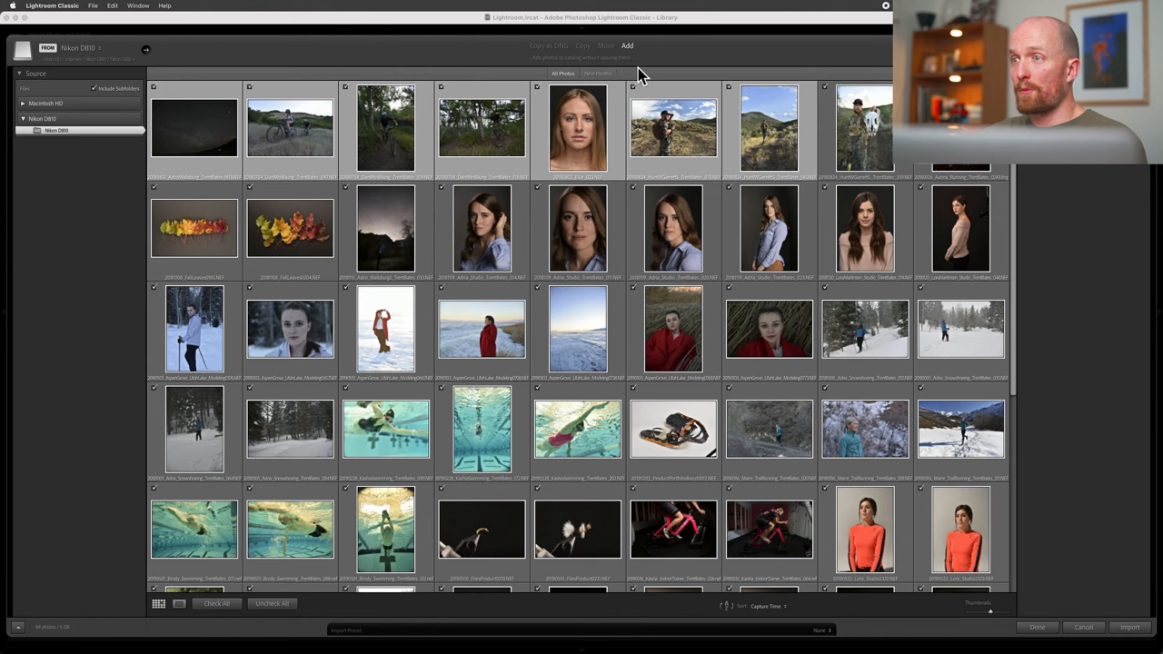
mouse_move(663, 61)
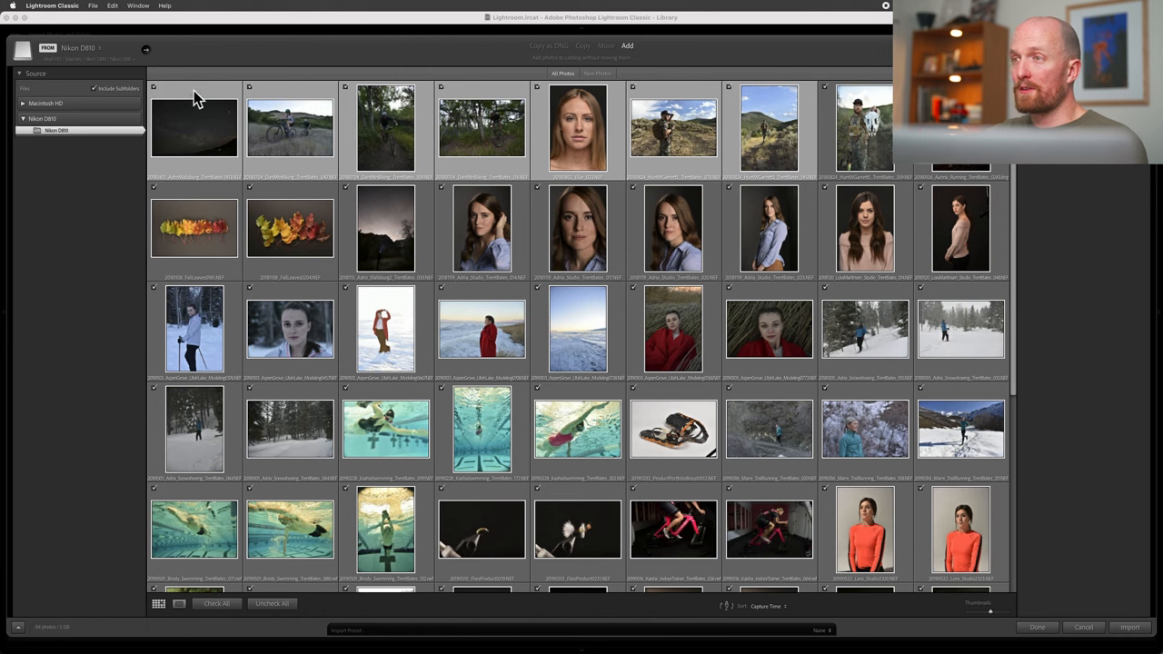
mouse_move(175, 112)
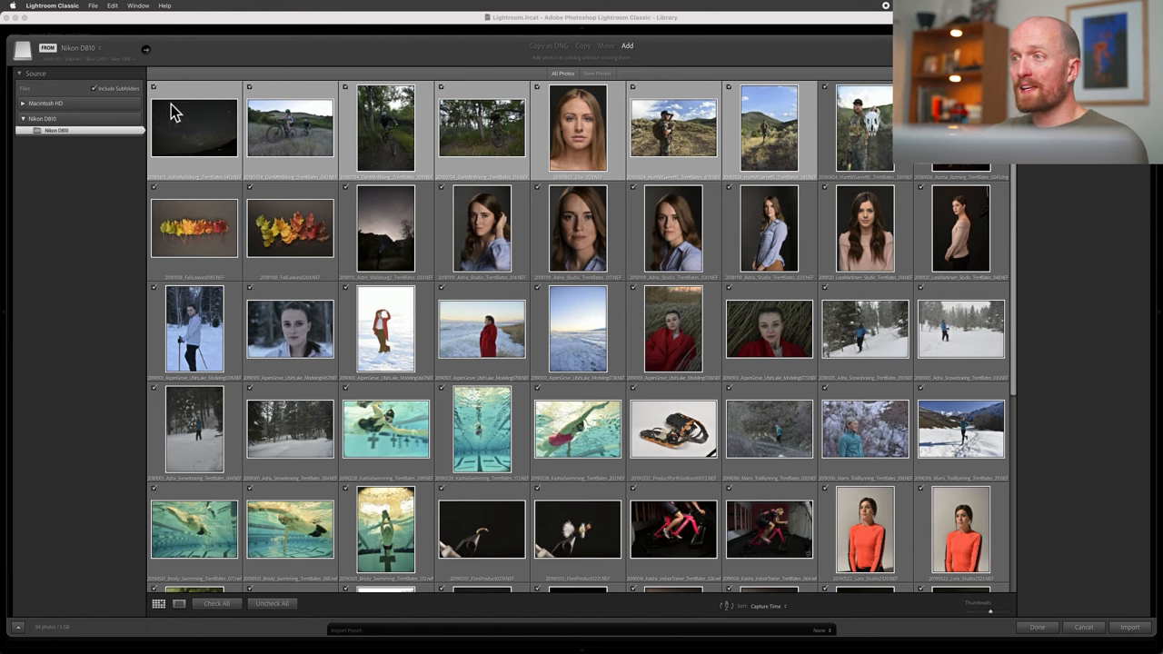
mouse_move(557, 66)
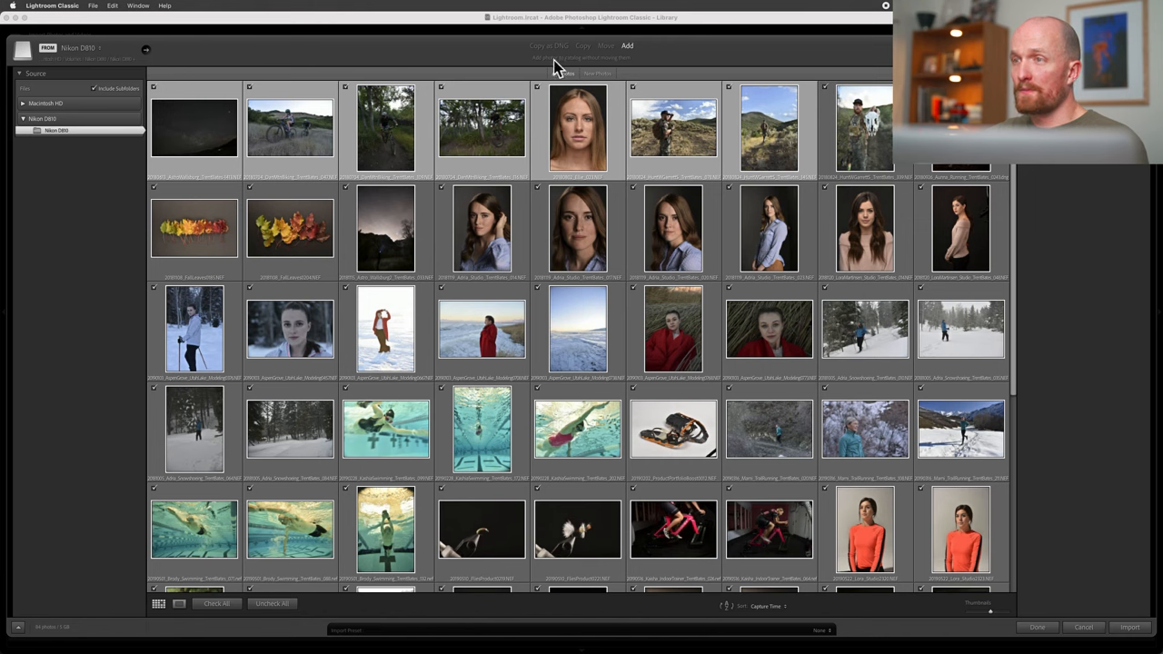
mouse_move(687, 60)
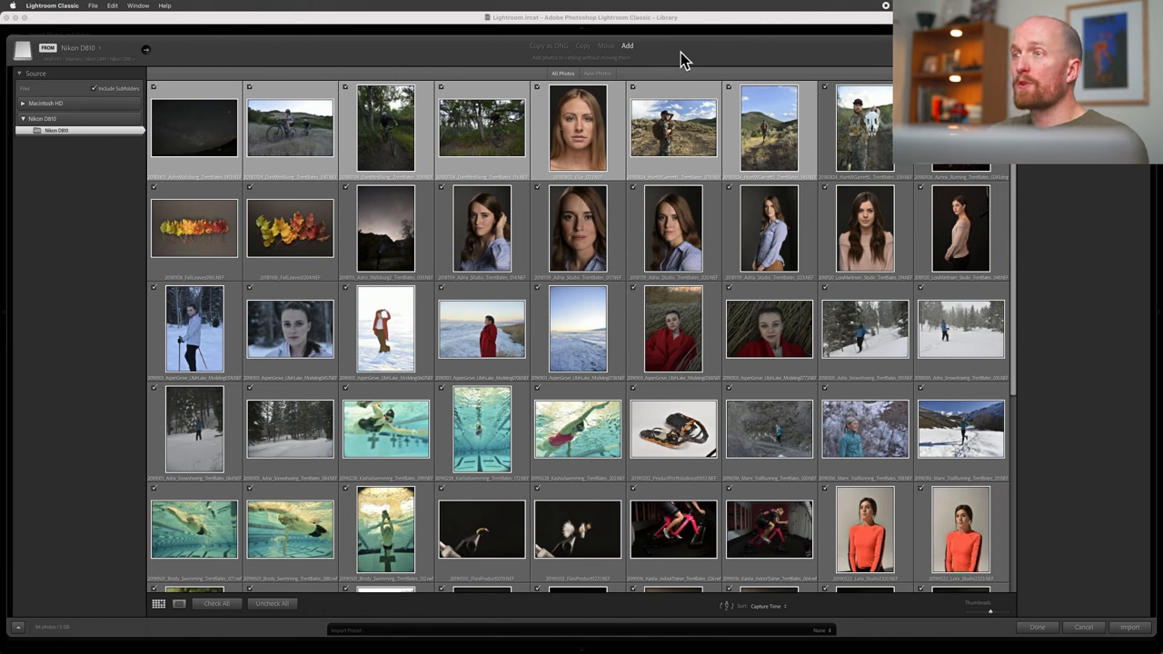
mouse_move(653, 61)
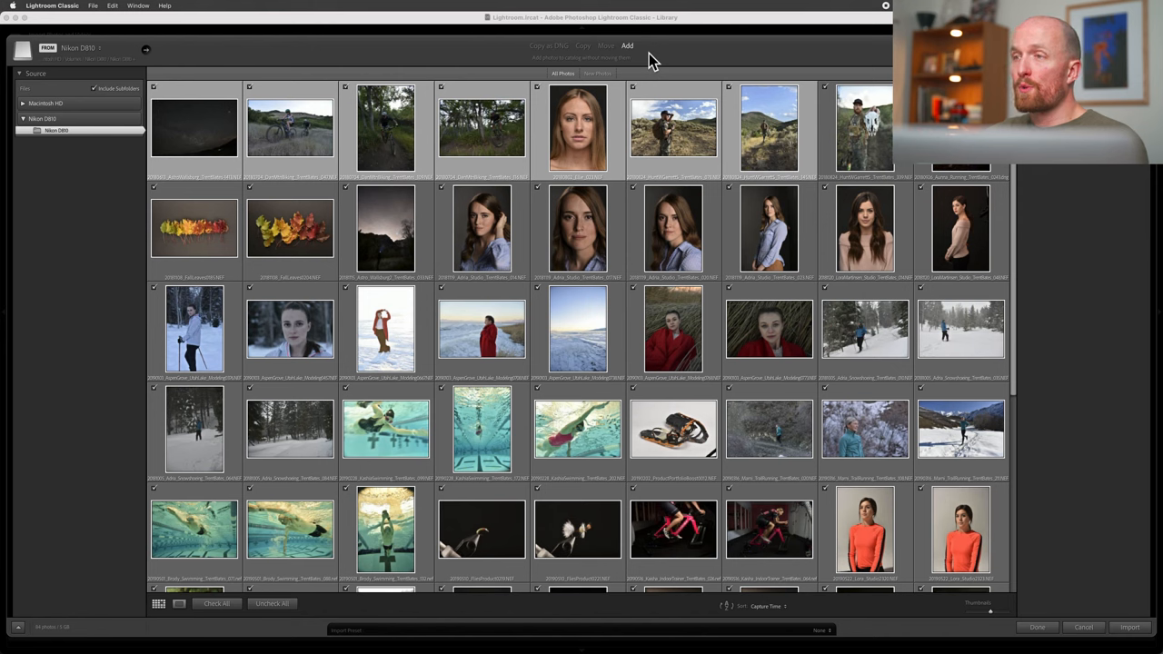
mouse_move(581, 62)
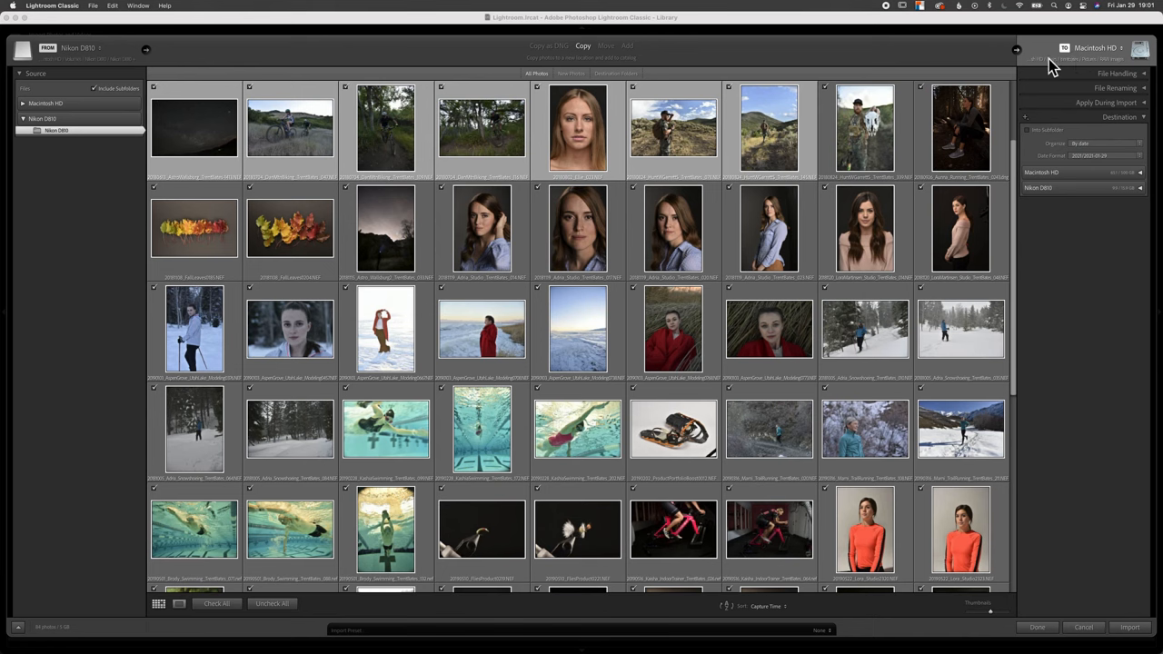
mouse_move(1055, 71)
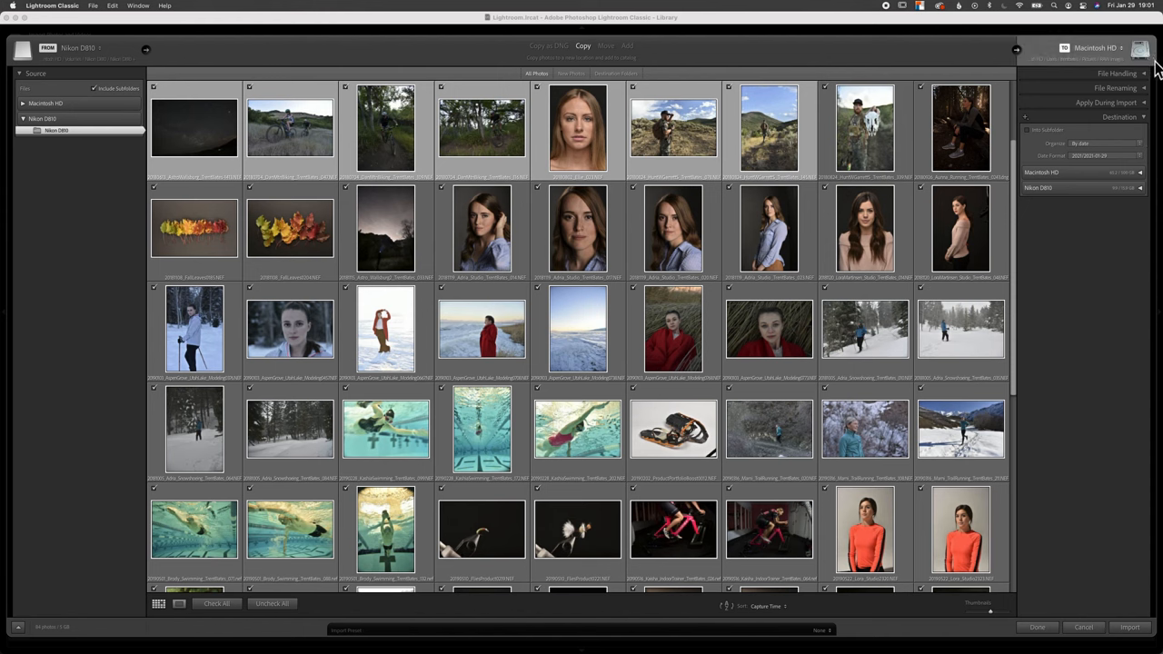
mouse_move(1131, 64)
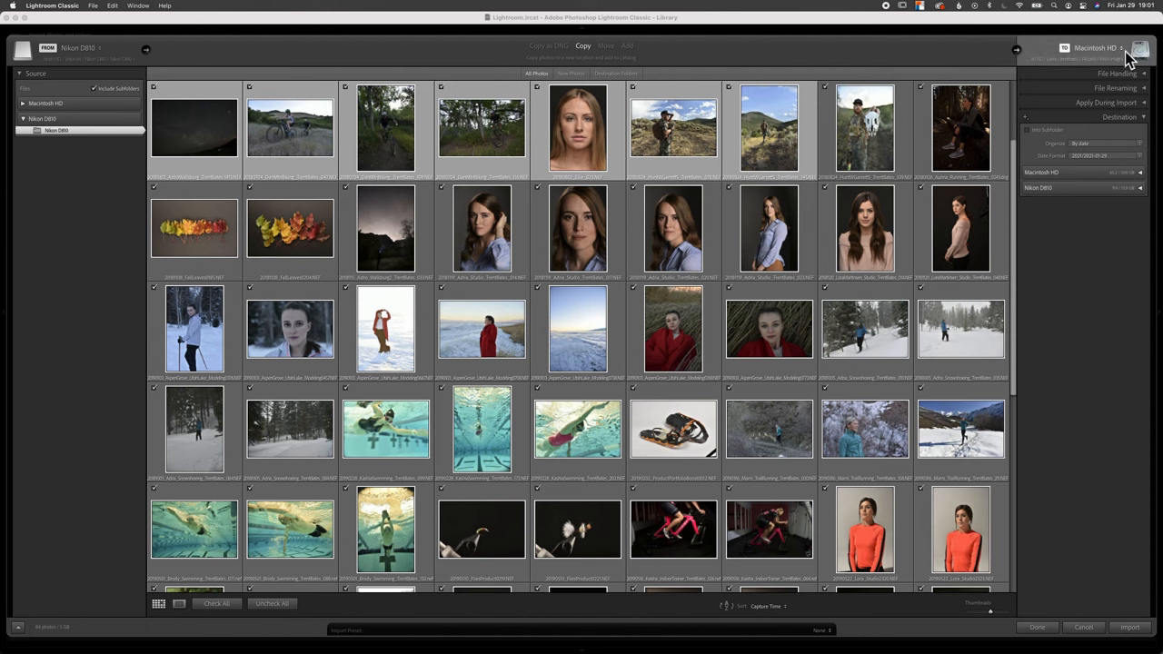
- Set the import destination to the RAW Images folder in Pictures
click(1095, 48)
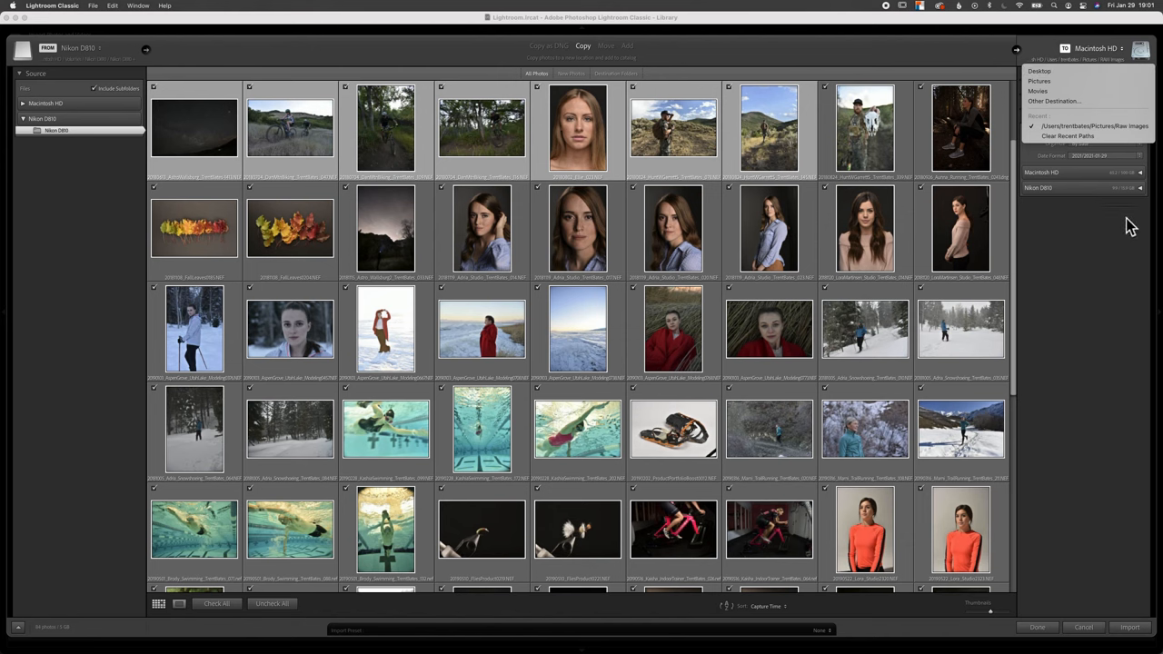
mouse_move(1080, 127)
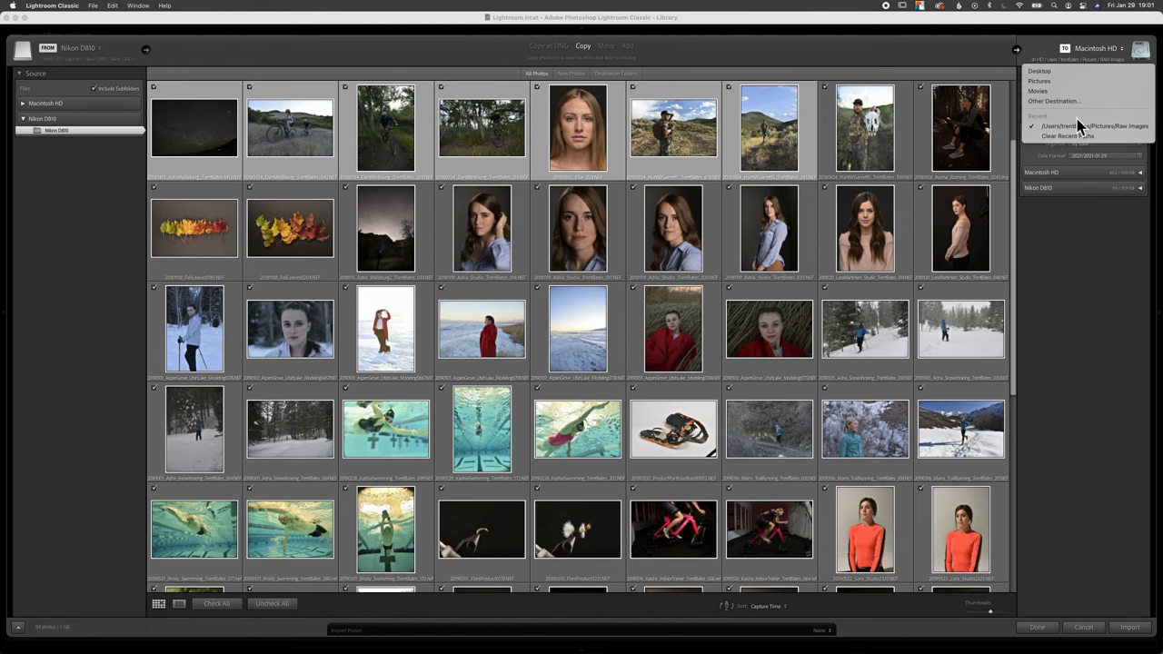
mouse_move(1054, 101)
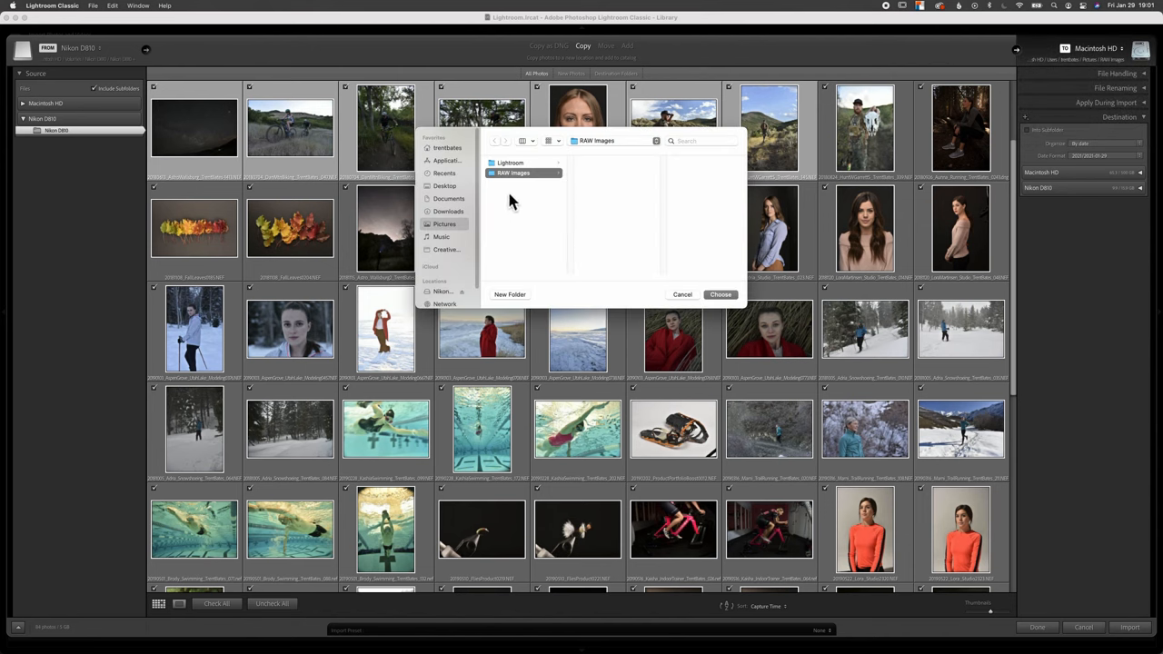
mouse_move(727, 314)
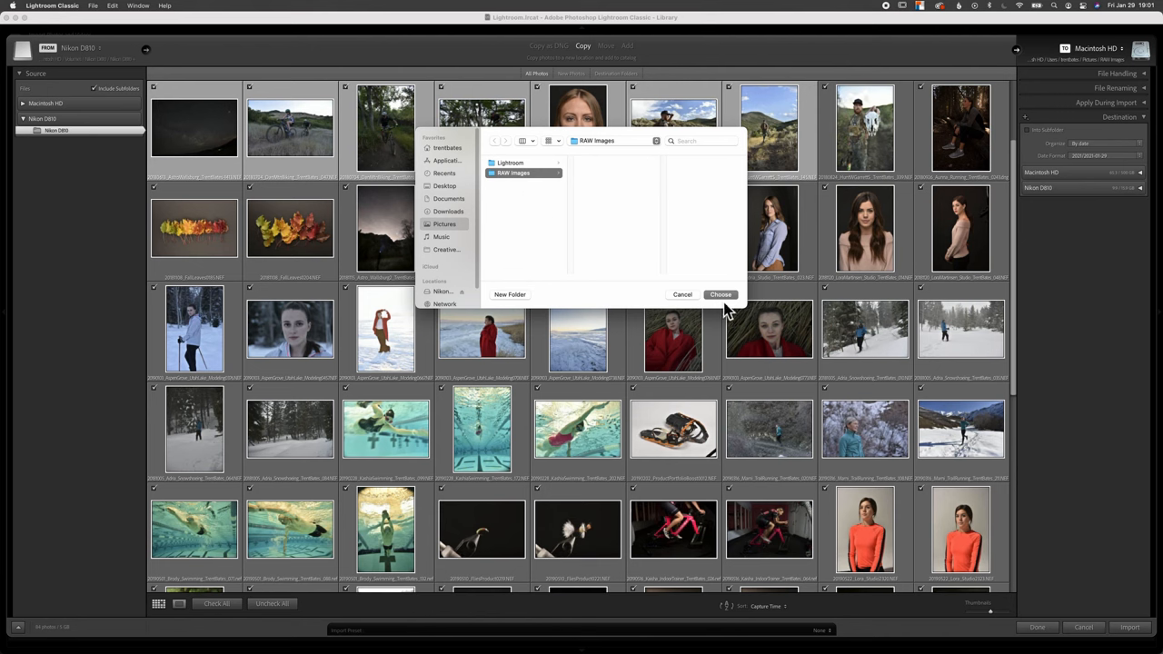
mouse_move(726, 309)
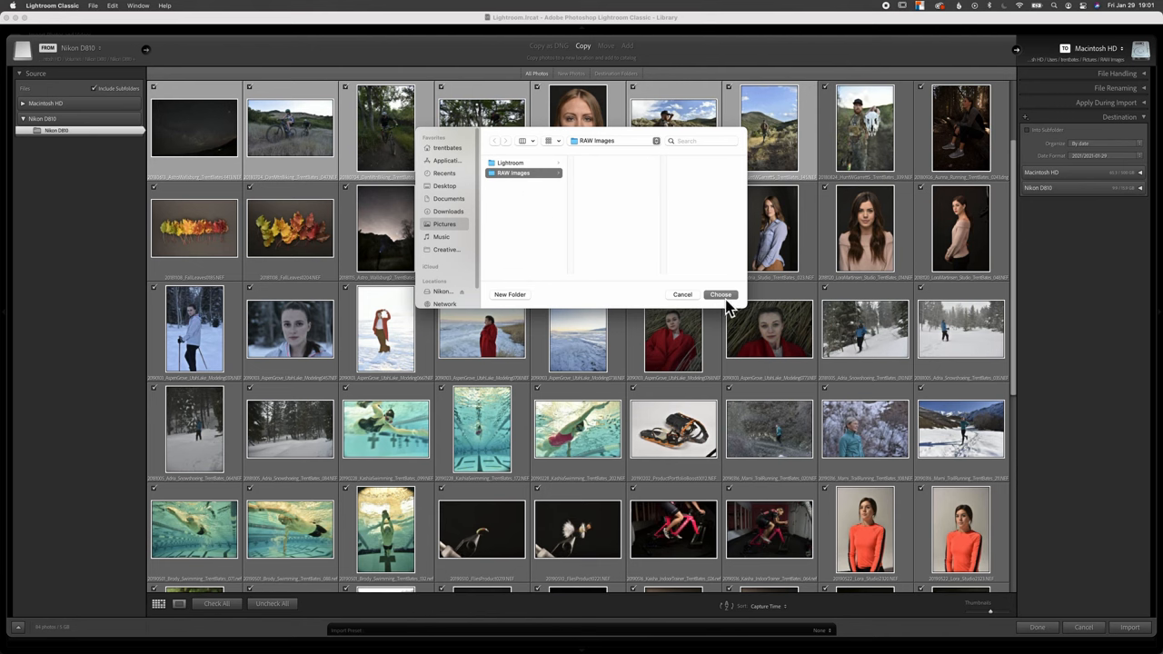
click(721, 294)
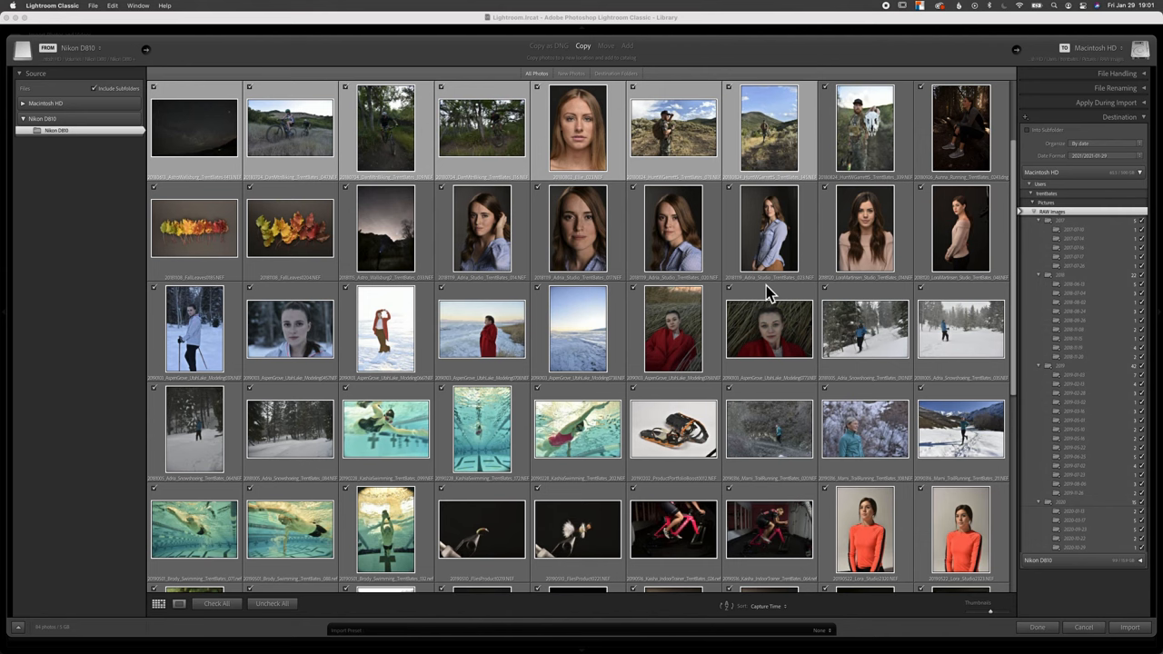
mouse_move(1149, 146)
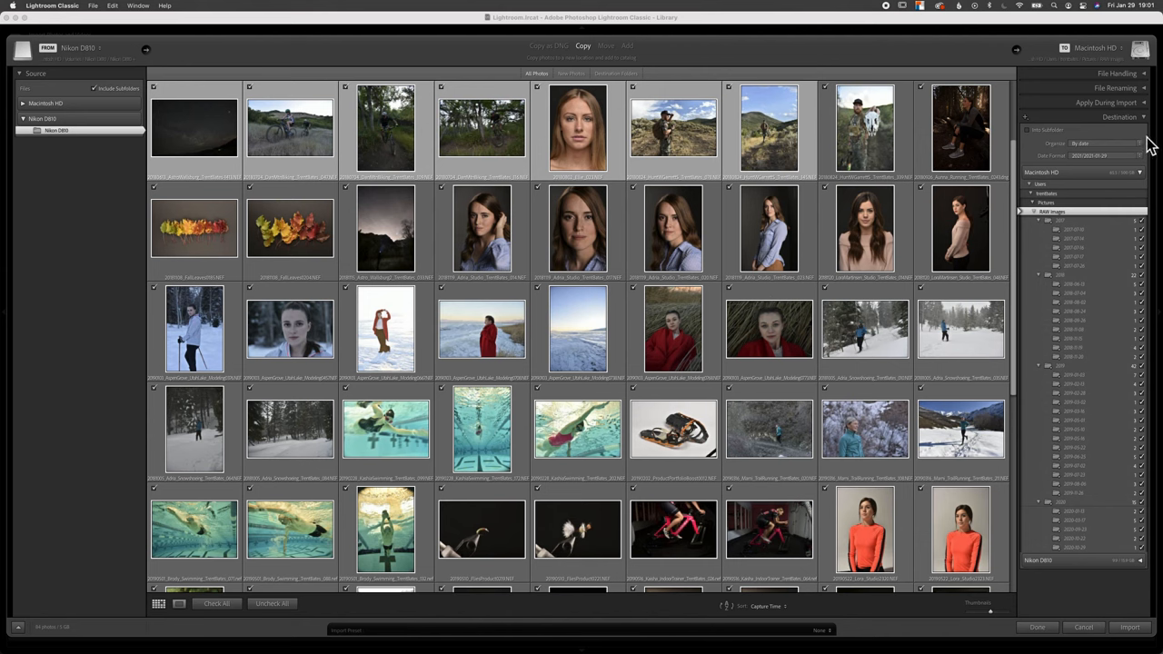
- Expand File Handling and set Build Previews to Standard
click(1117, 73)
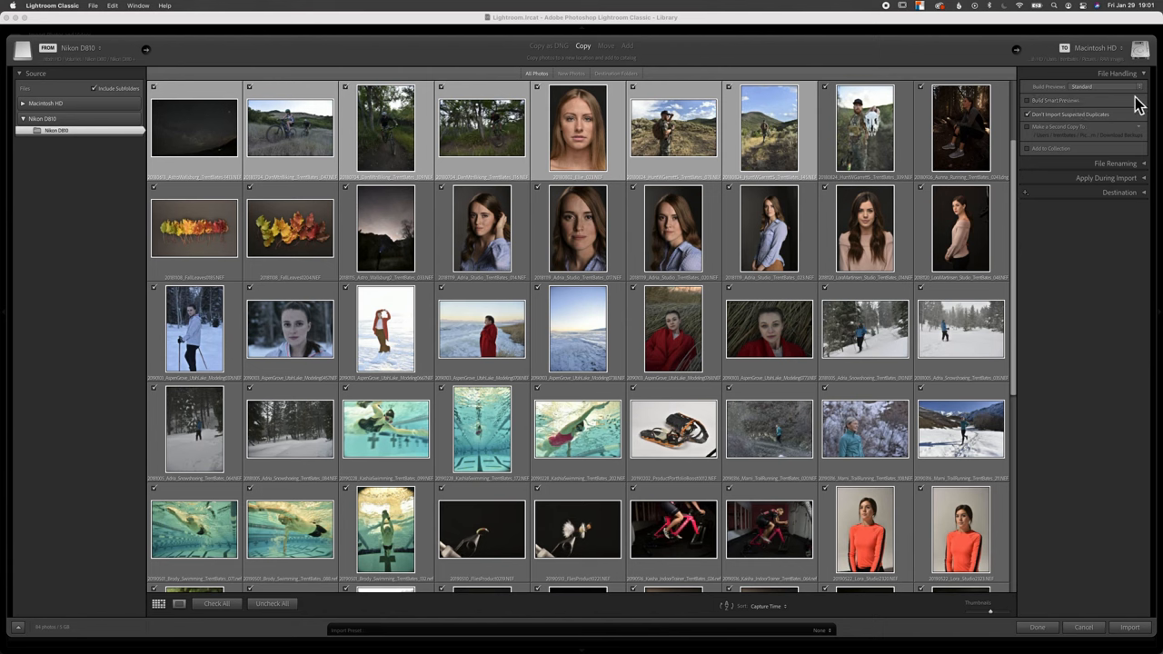
mouse_move(1132, 102)
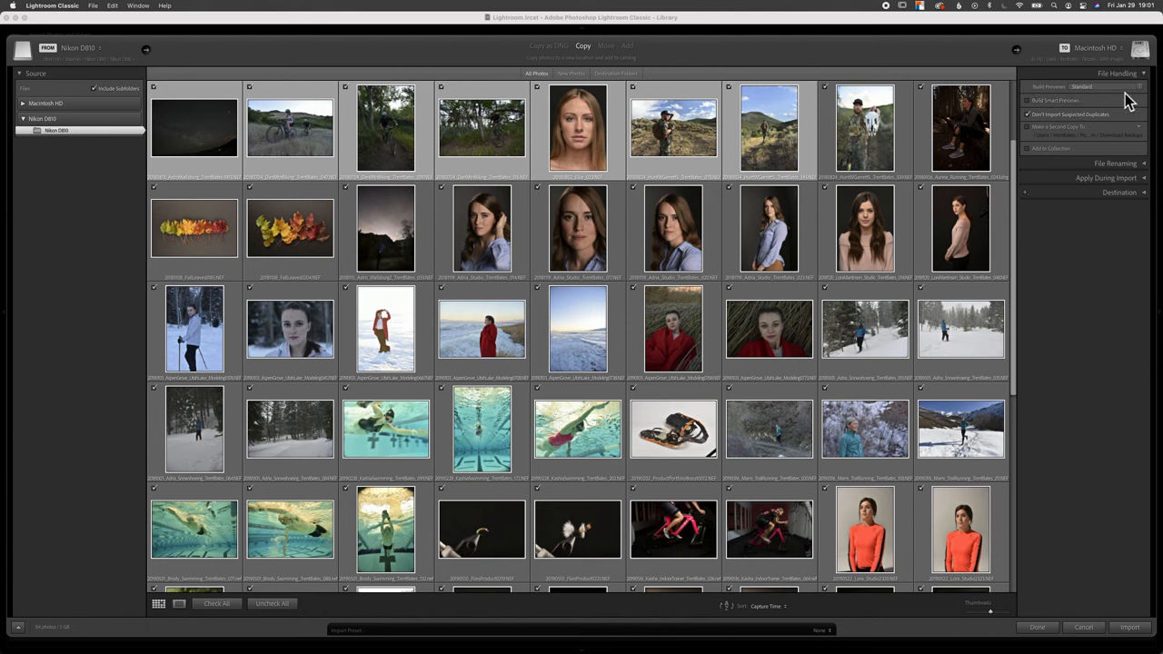
mouse_move(1144, 100)
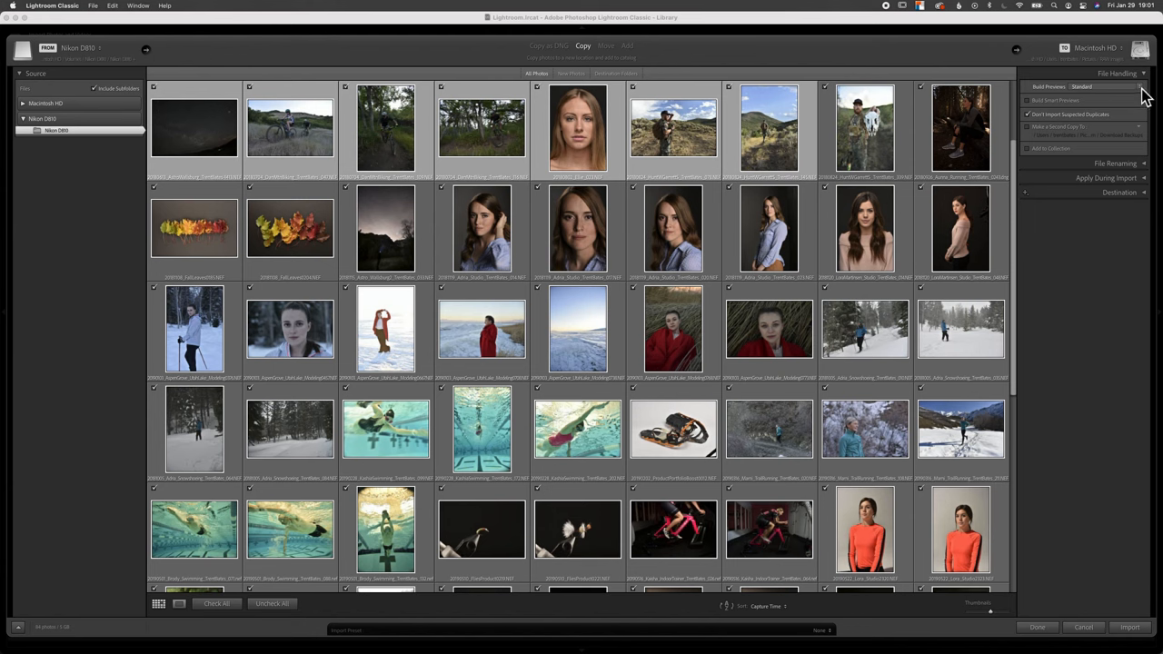
click(1091, 86)
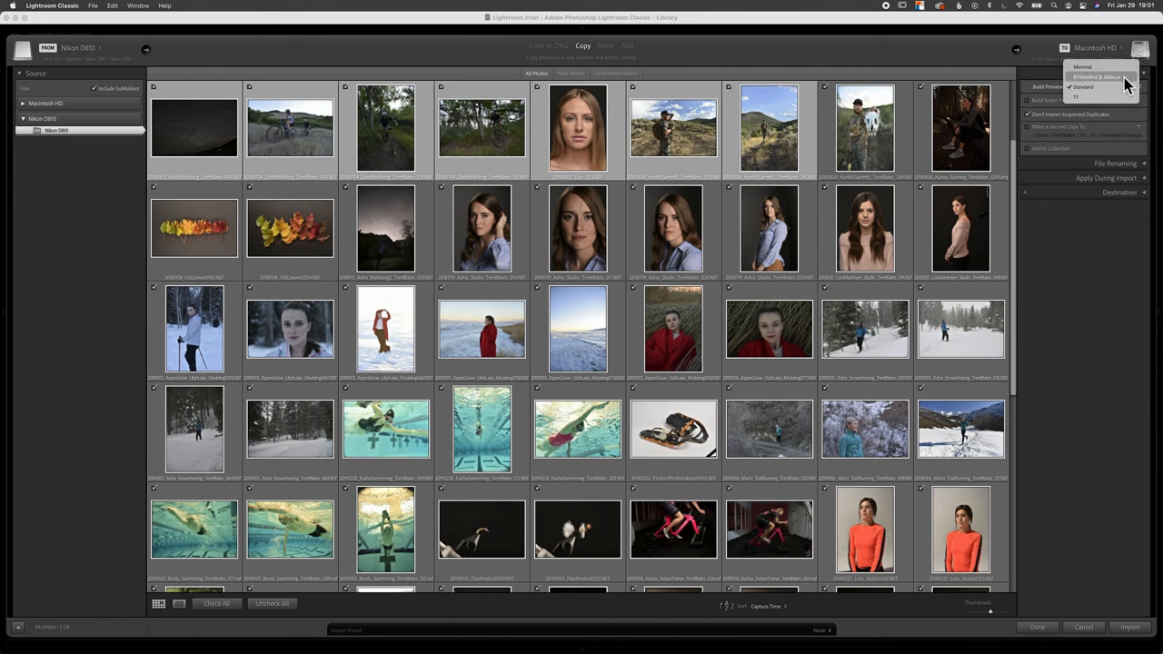
mouse_move(1099, 96)
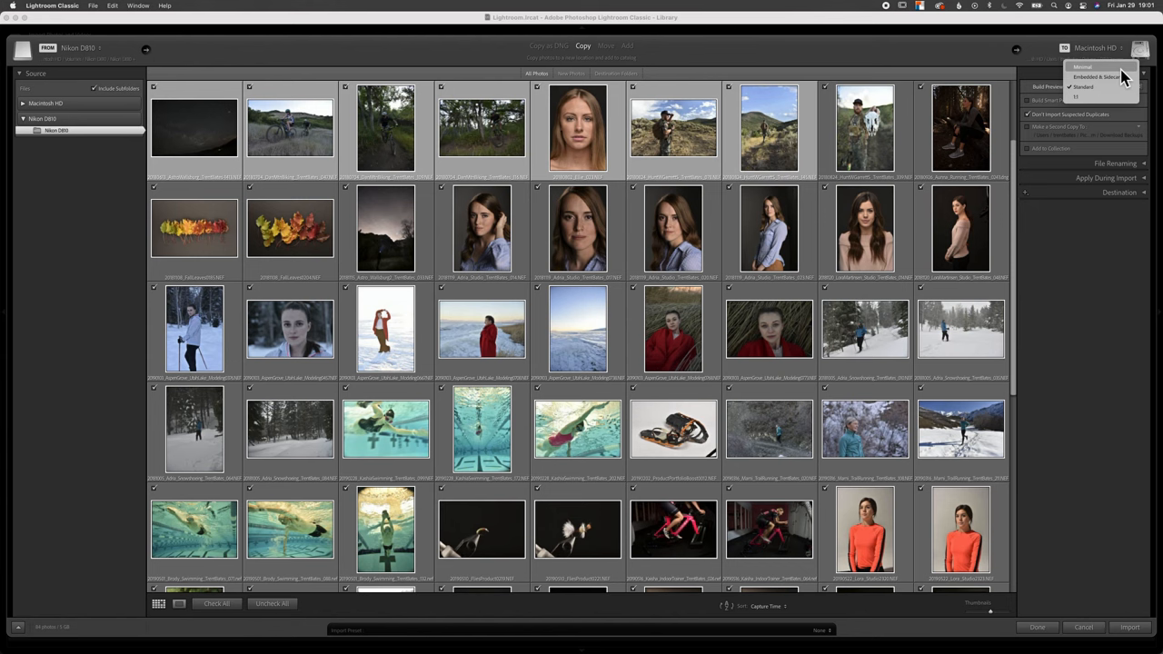
mouse_move(1132, 77)
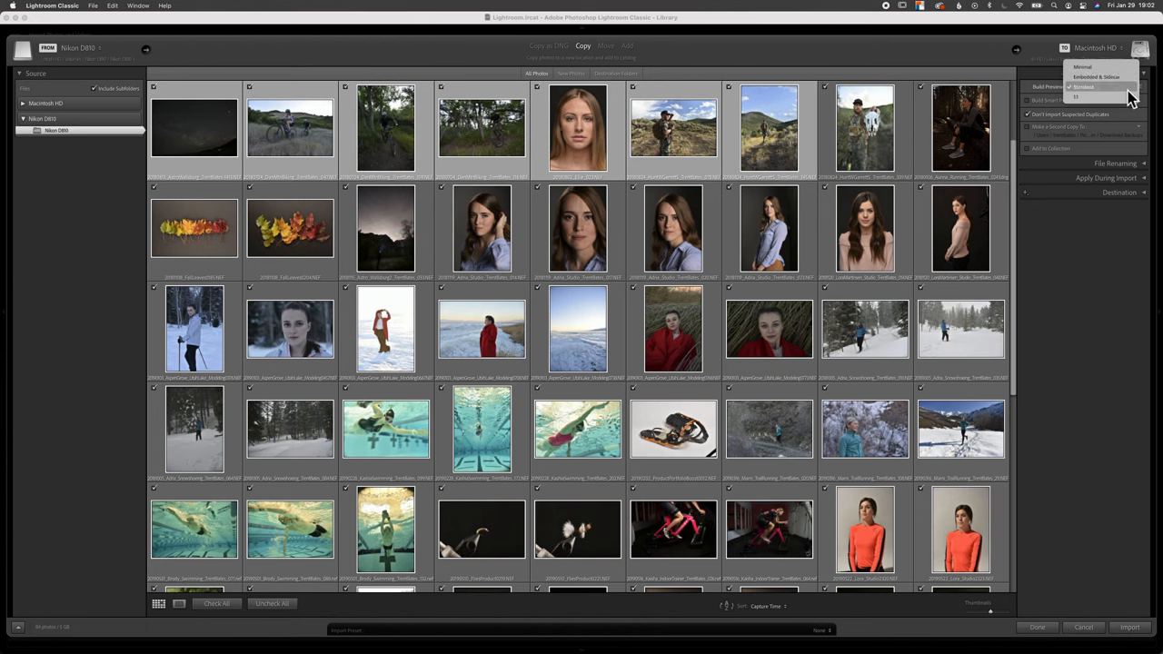
click(1091, 87)
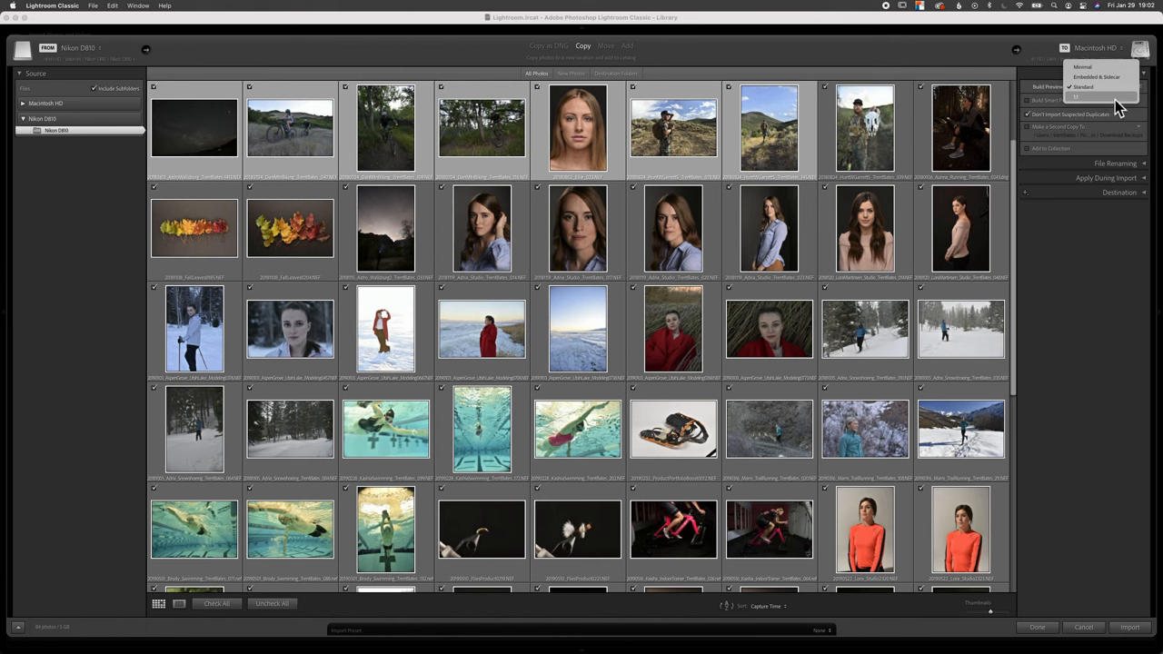
mouse_move(1118, 105)
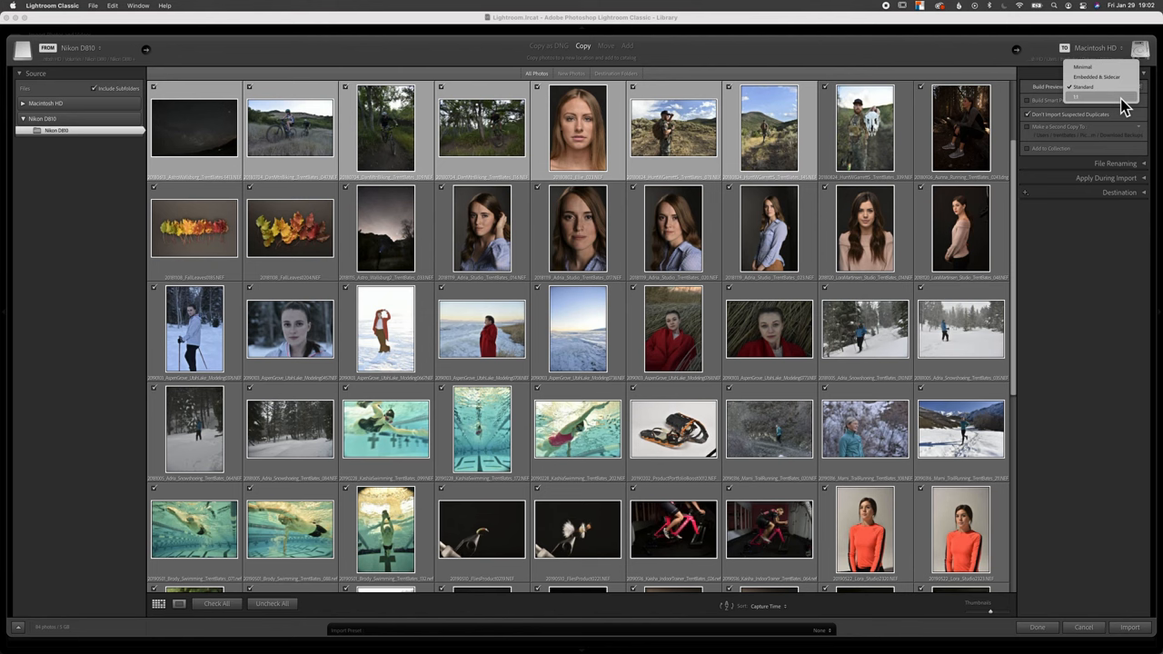
click(1083, 87)
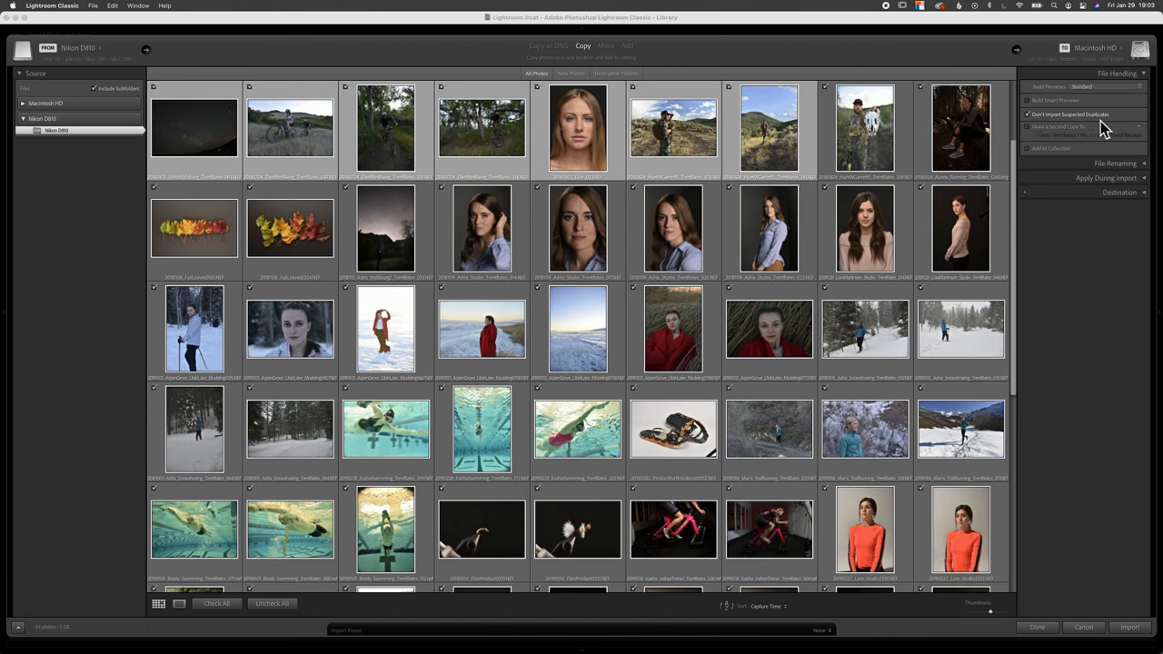
mouse_move(1116, 127)
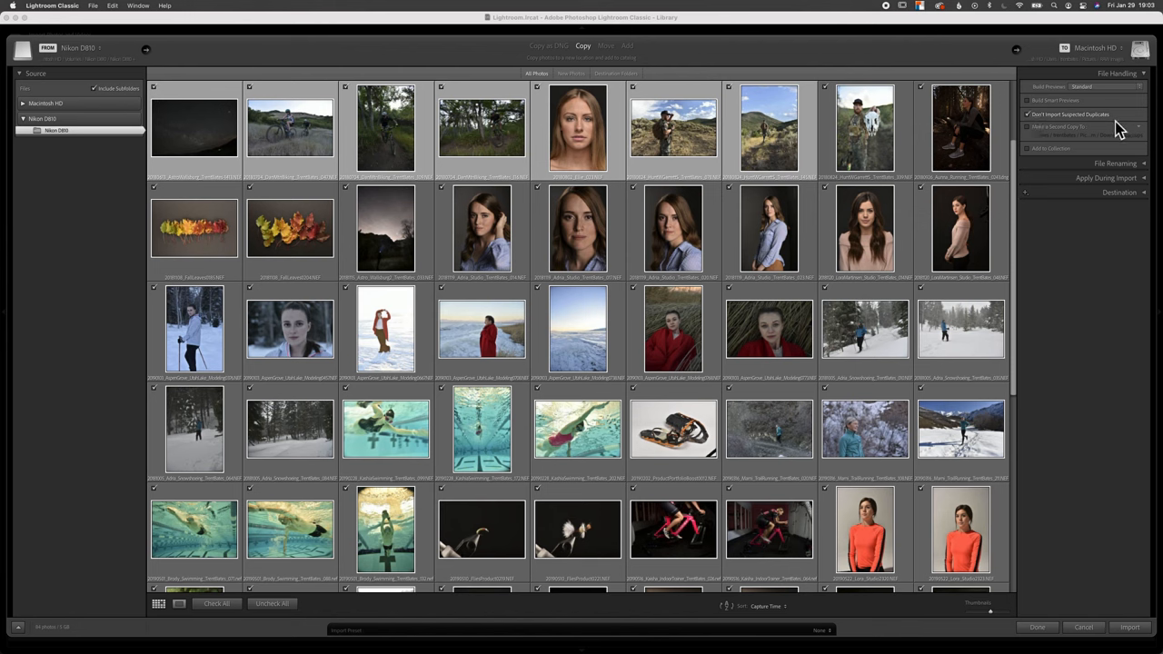
click(1028, 126)
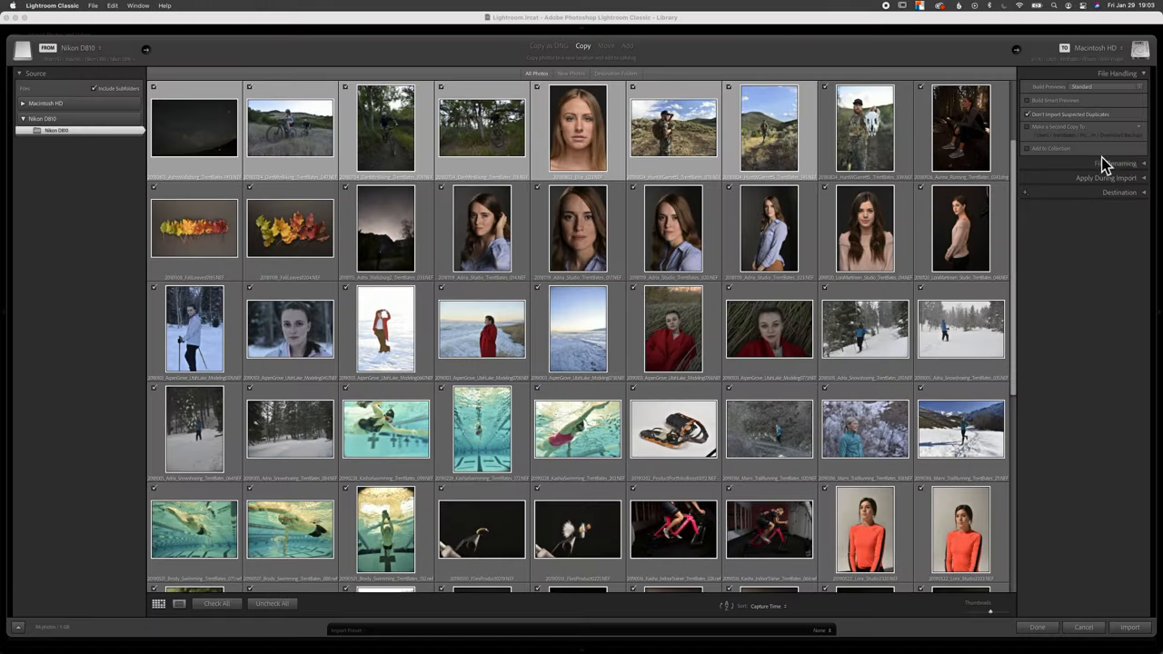
- Review File Renaming templates, keep Custom Name, and collapse the panel
click(1118, 164)
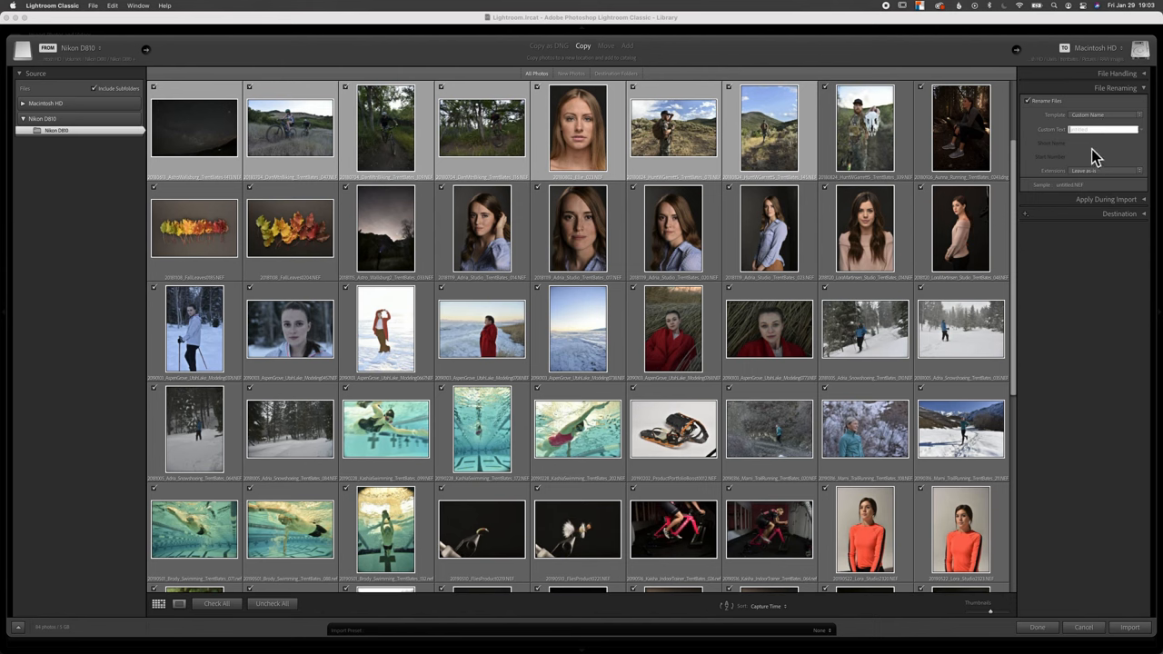
click(1102, 115)
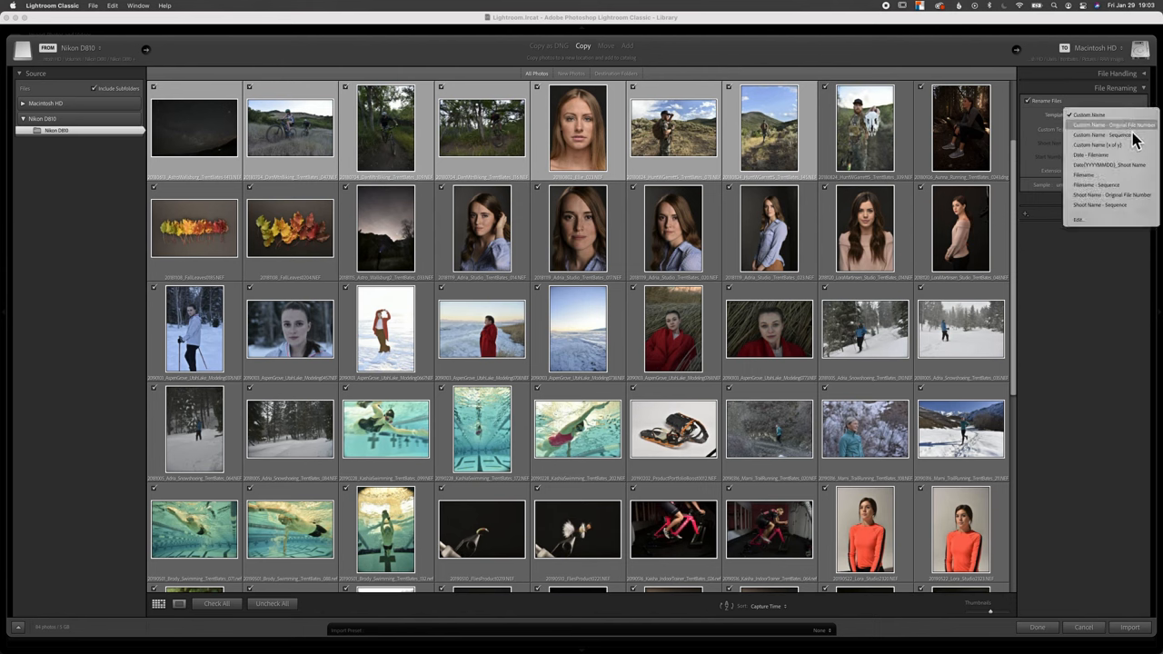
click(1090, 114)
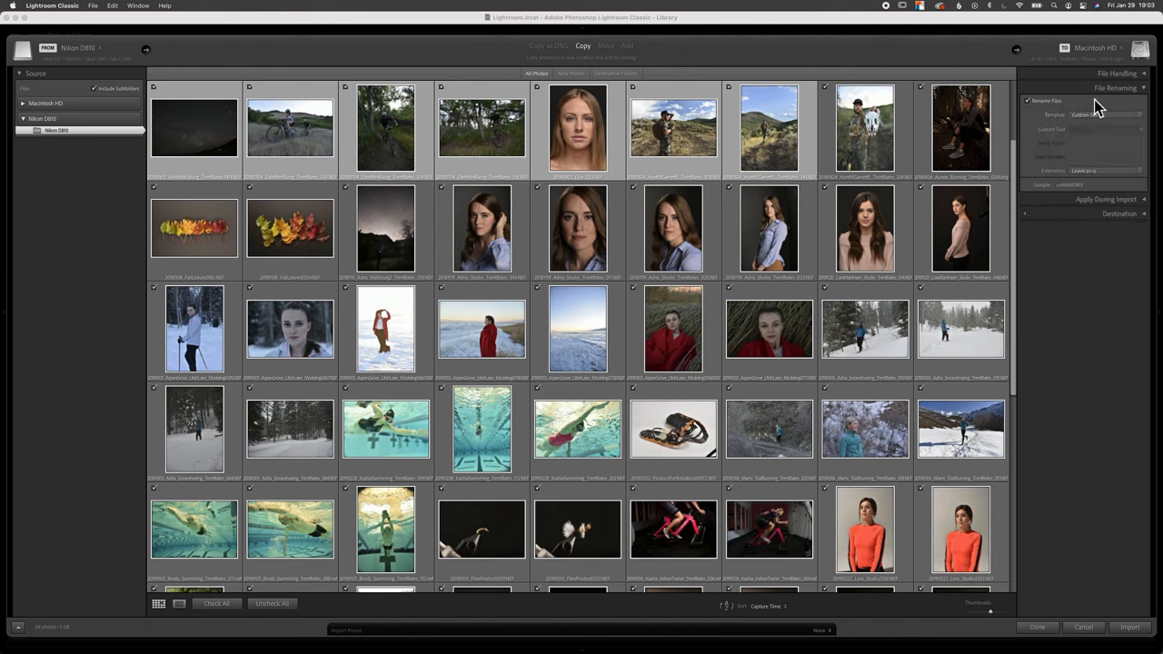
click(1107, 101)
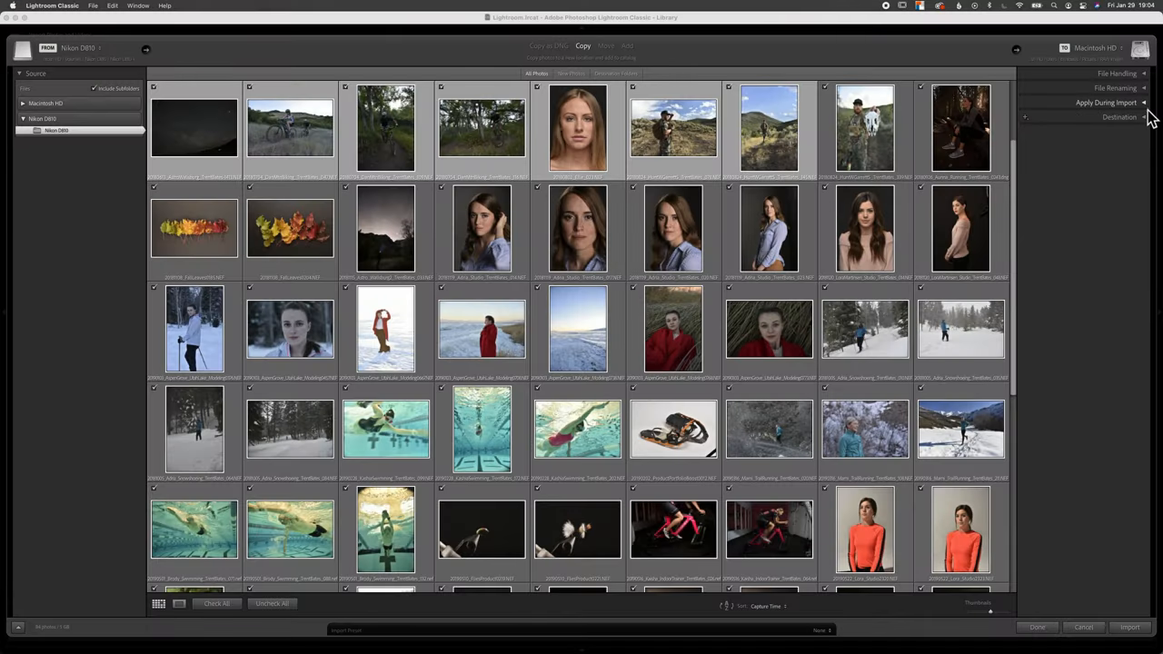
- Set Destination Organize to By date and start the import
click(1119, 117)
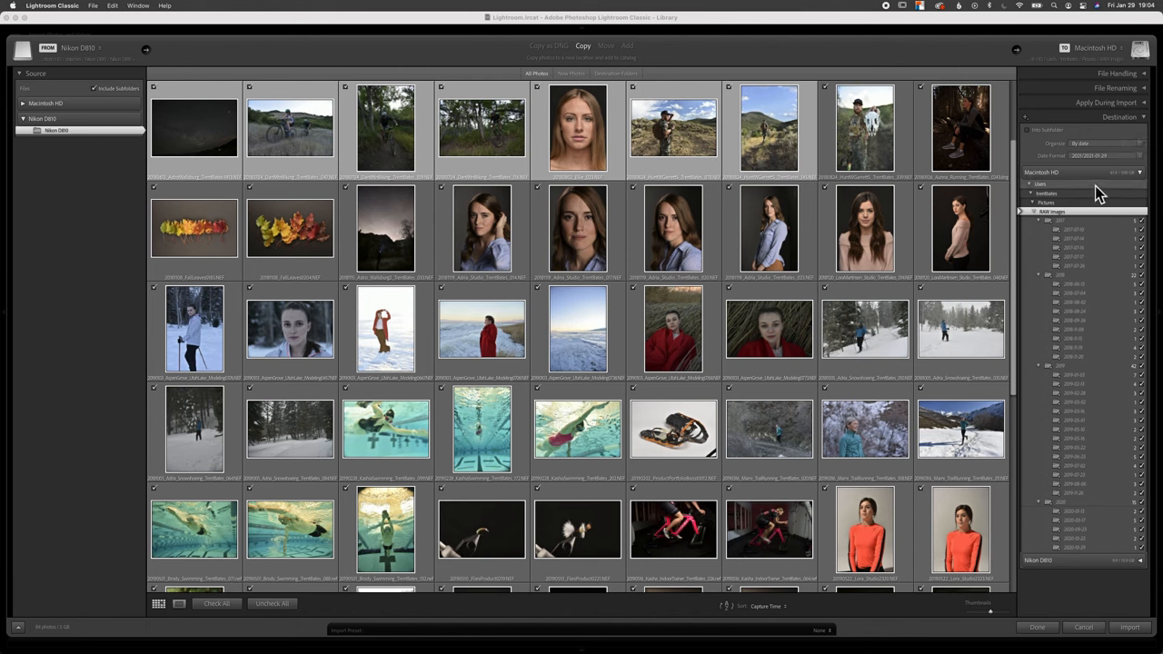
mouse_move(1100, 193)
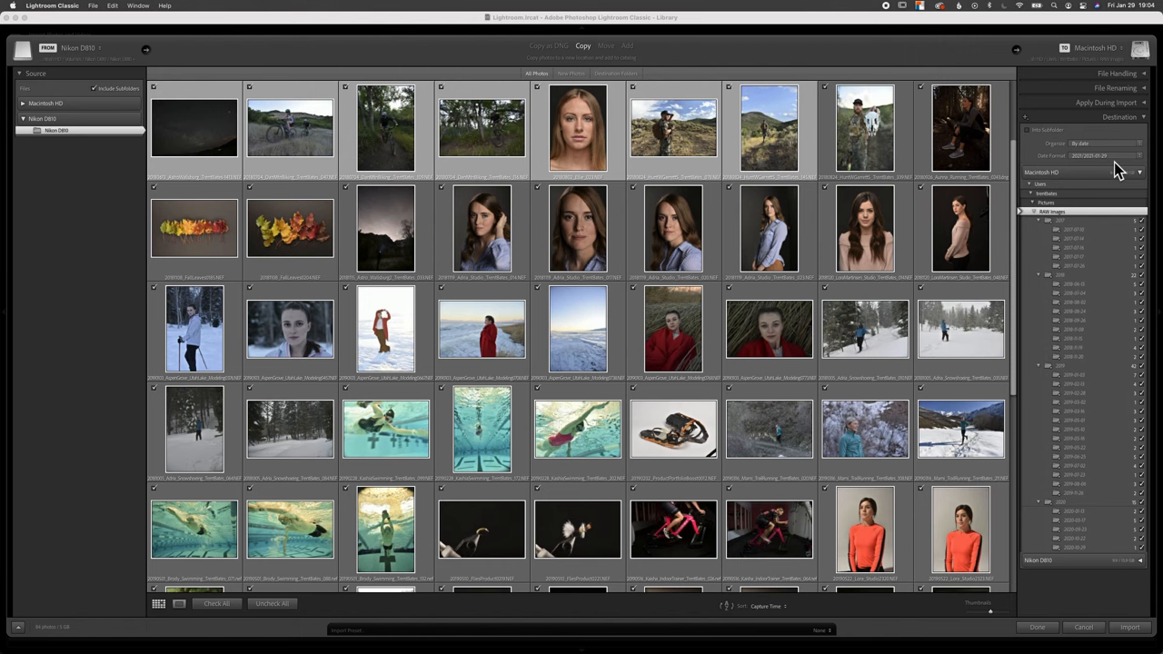
click(1105, 144)
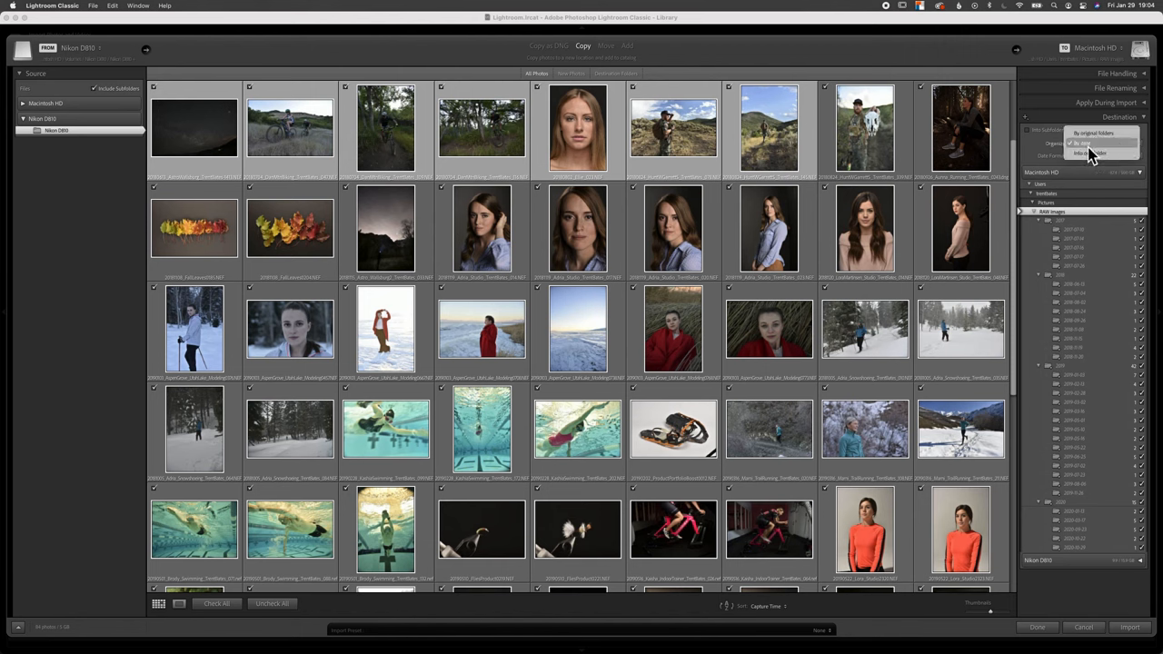
click(1100, 143)
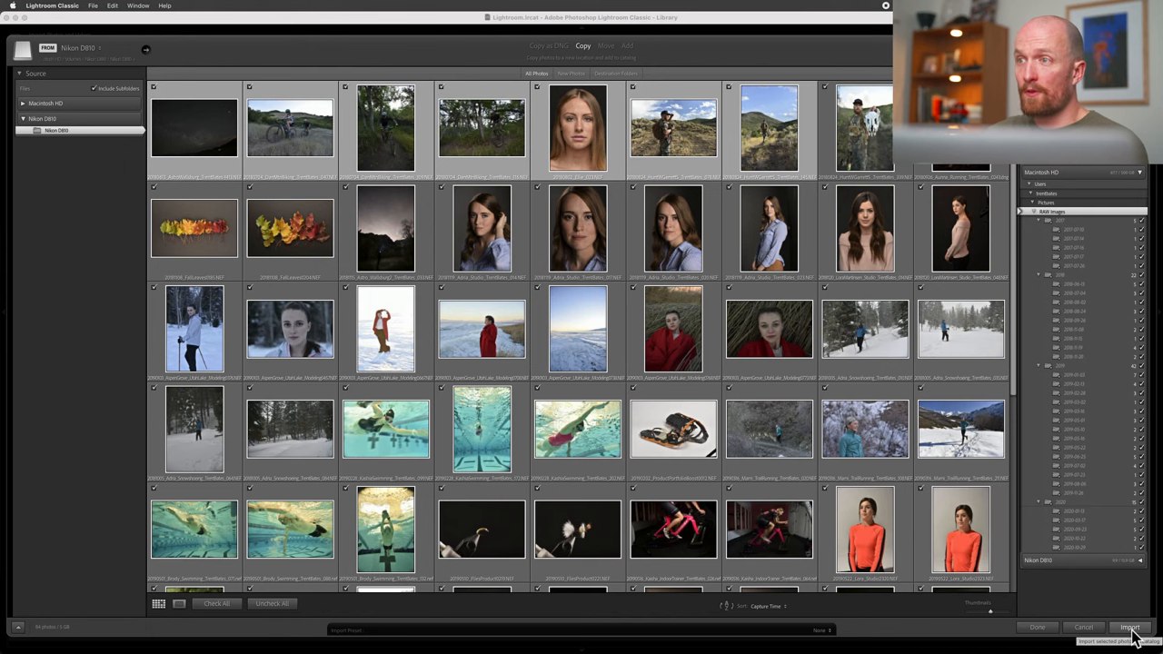
click(1130, 627)
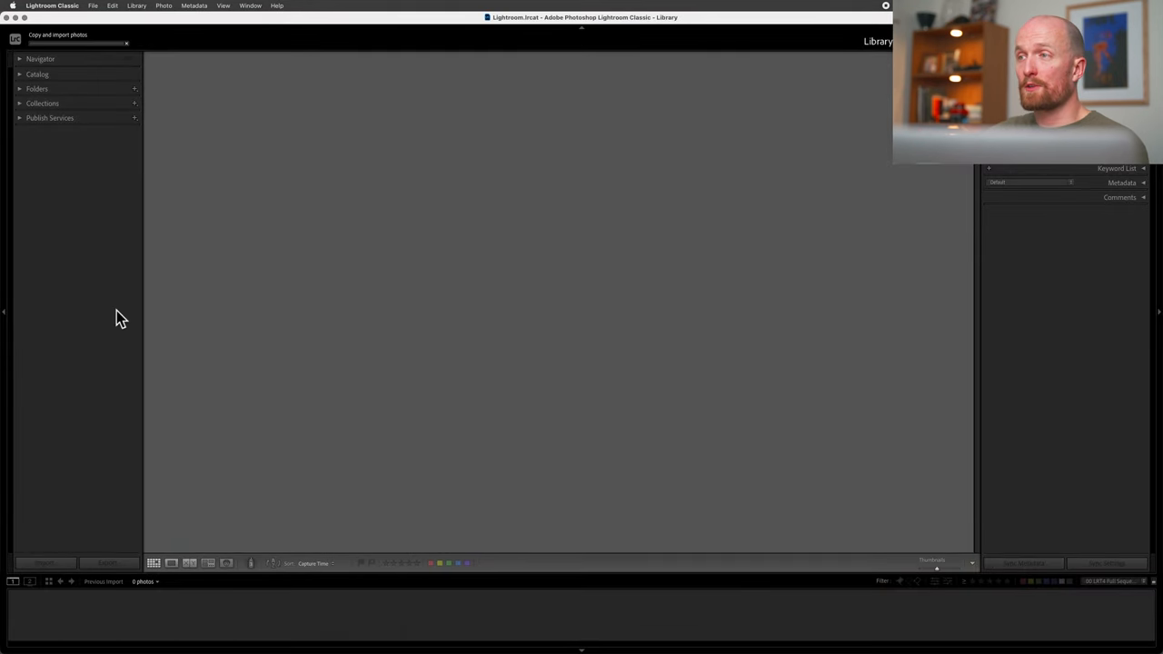